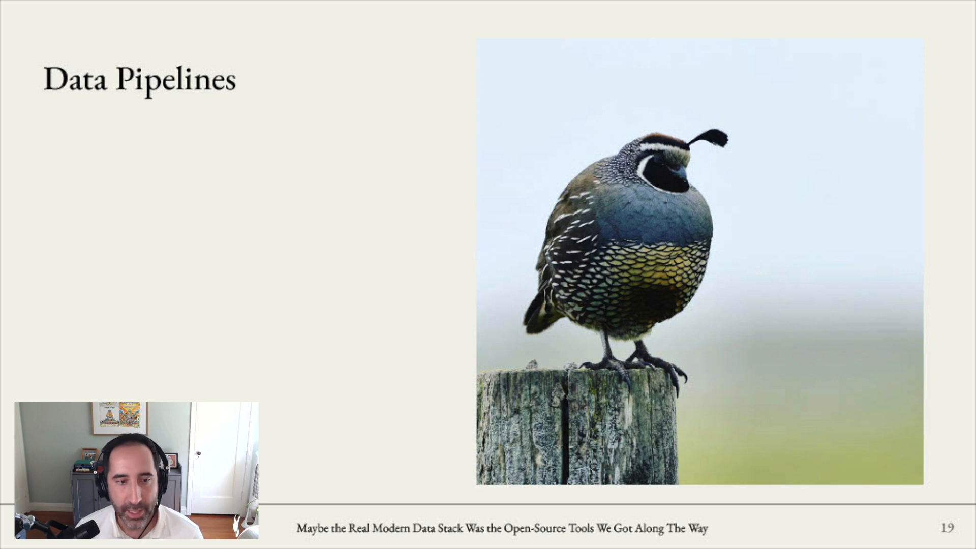
# Reveal the Ingestion, Storage, Transformation and Orchestration bullets, then advance to the Ingestion slide.
pyautogui.press('Right')
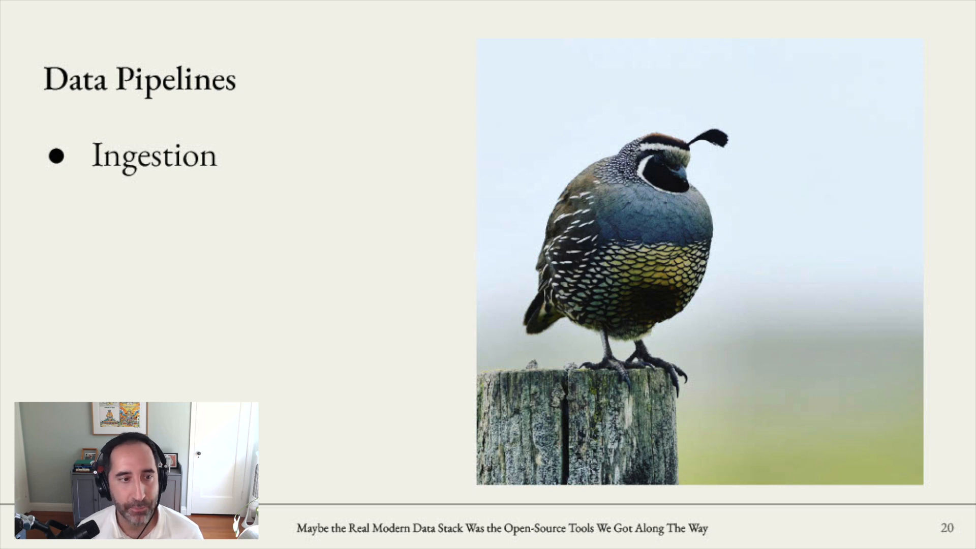
pyautogui.press('right')
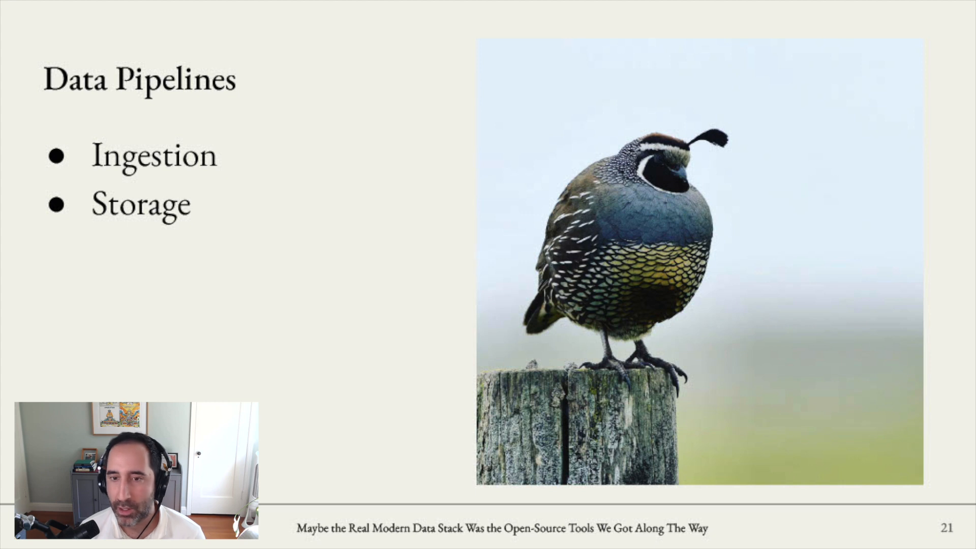
pyautogui.press('right')
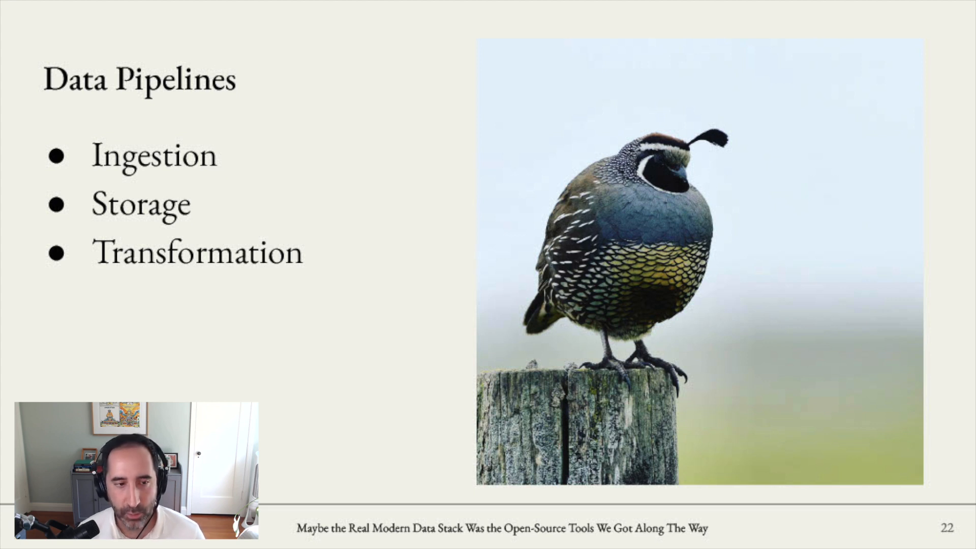
pyautogui.press('right')
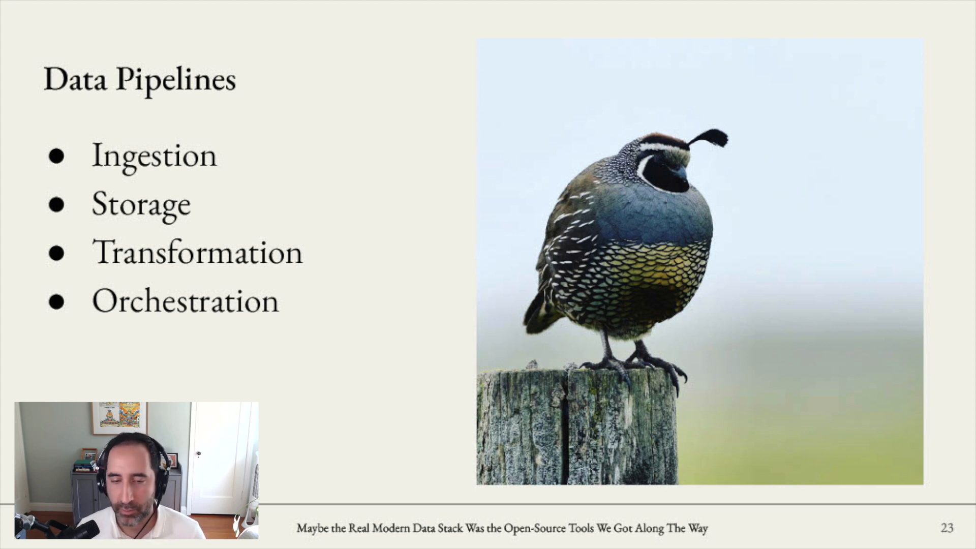
pyautogui.press('right')
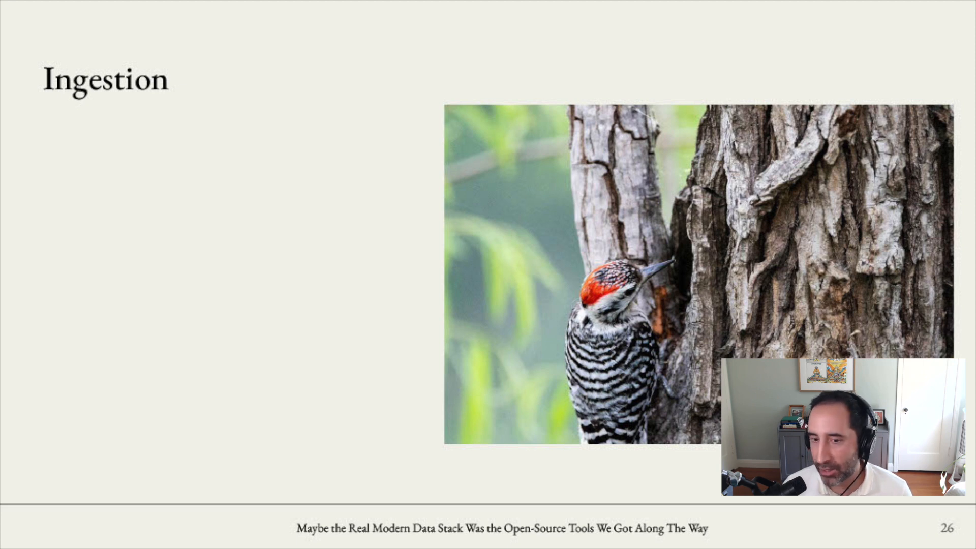
# Reveal the ingestion tools — Python scripts, Airbyte, dlt, Steampipe, Sling, pg2parquet and 'many others' — then advance to Storage.
pyautogui.press('right')
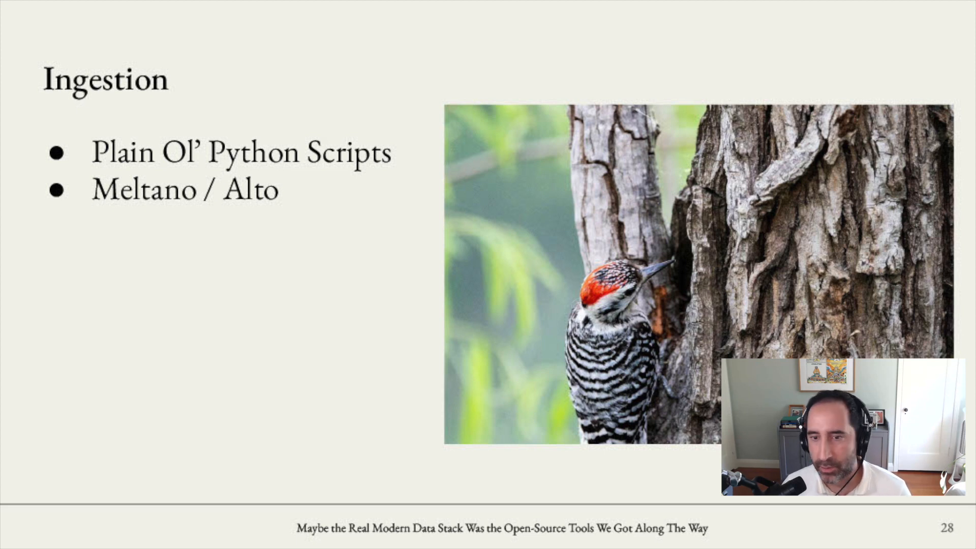
pyautogui.press('right')
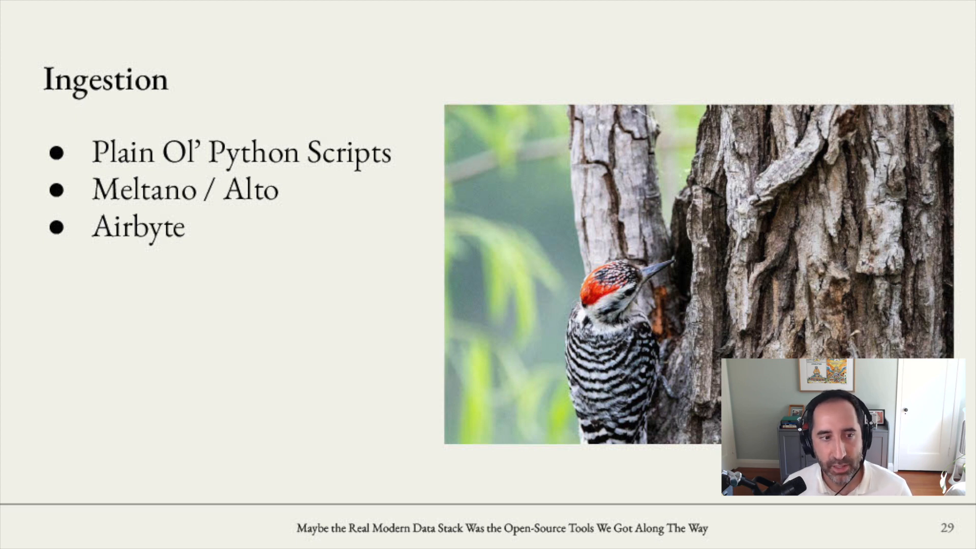
pyautogui.press('right')
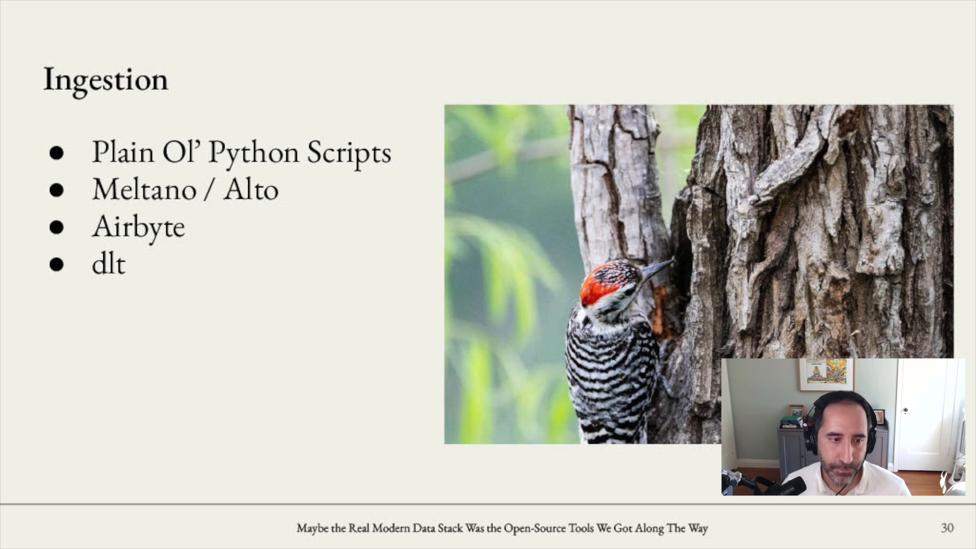
pyautogui.press('right')
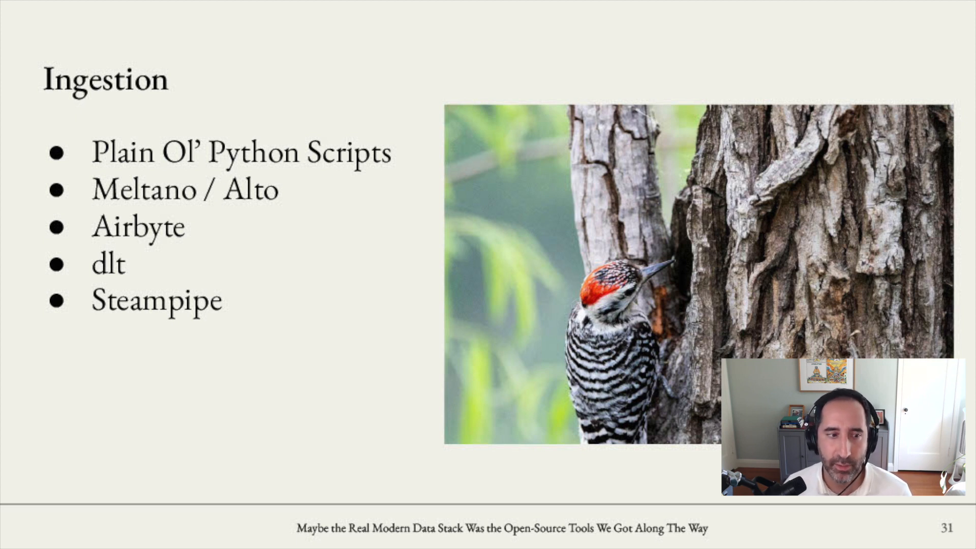
pyautogui.press('right')
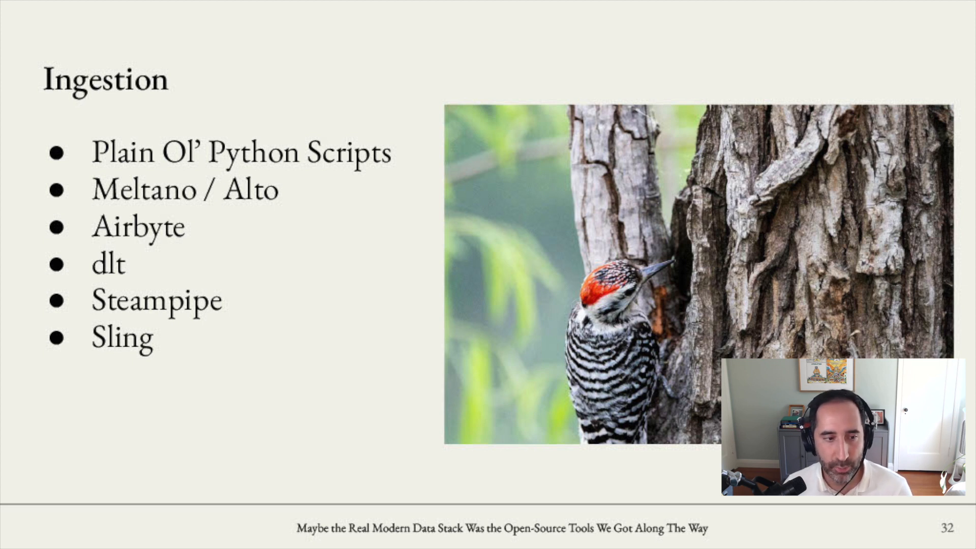
pyautogui.press('right')
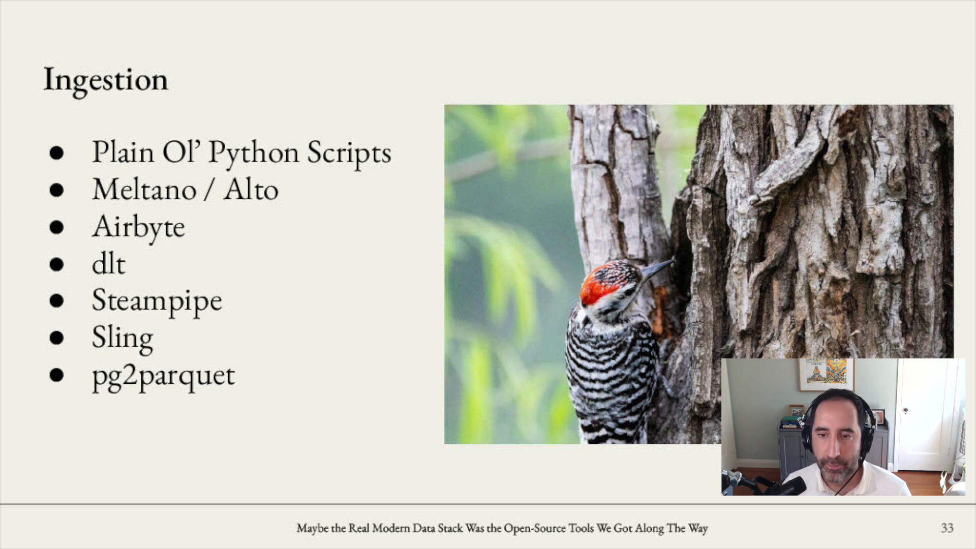
pyautogui.press('right')
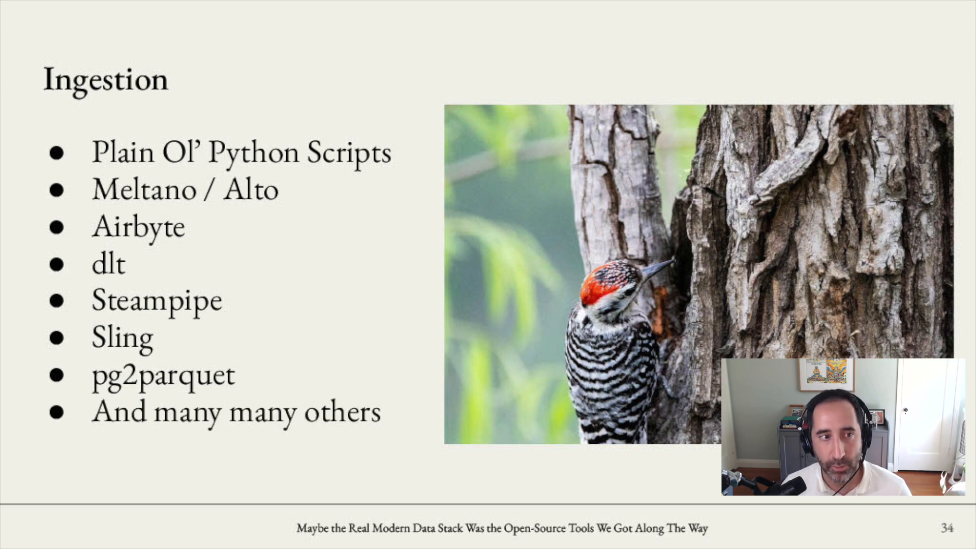
pyautogui.press('right')
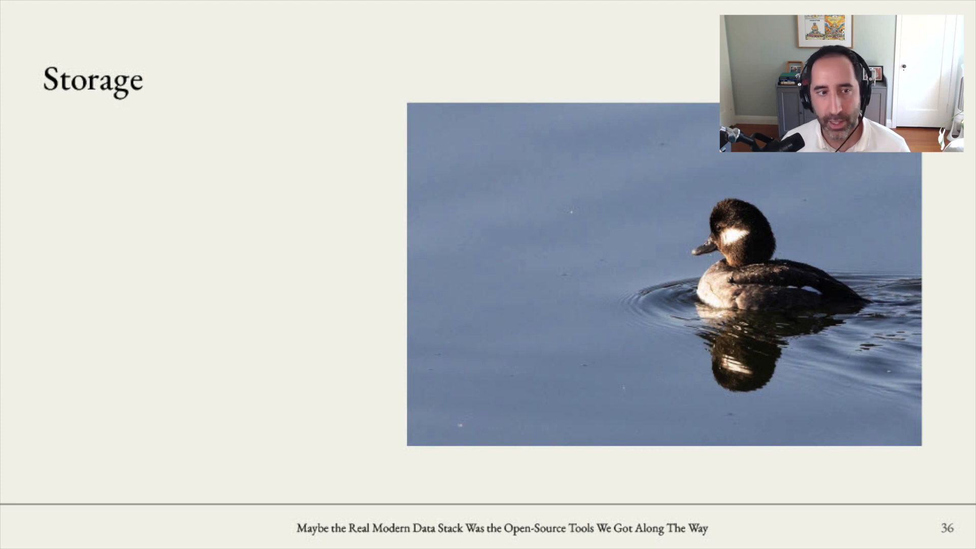
# Reveal Postgres as the storage option and finish the Storage slide build.
pyautogui.press('right')
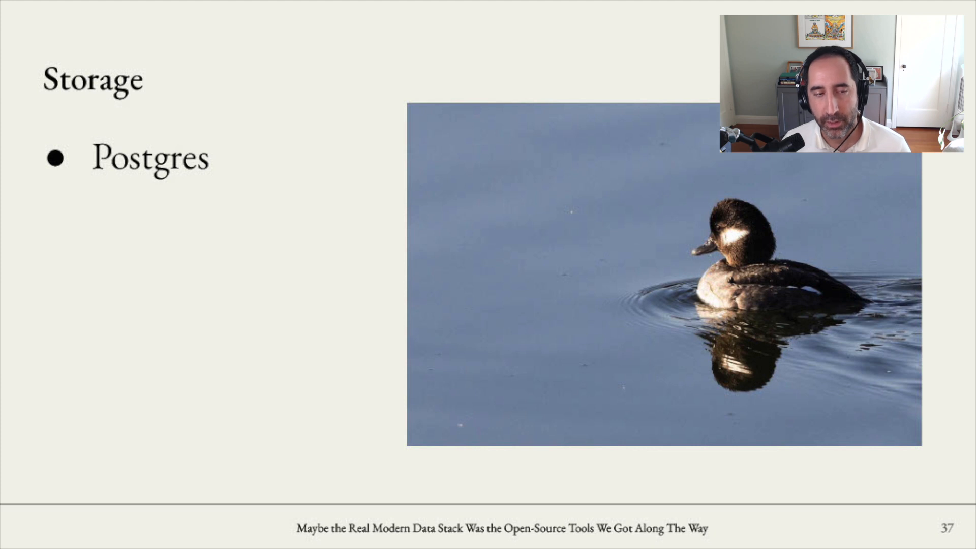
pyautogui.press('Right')
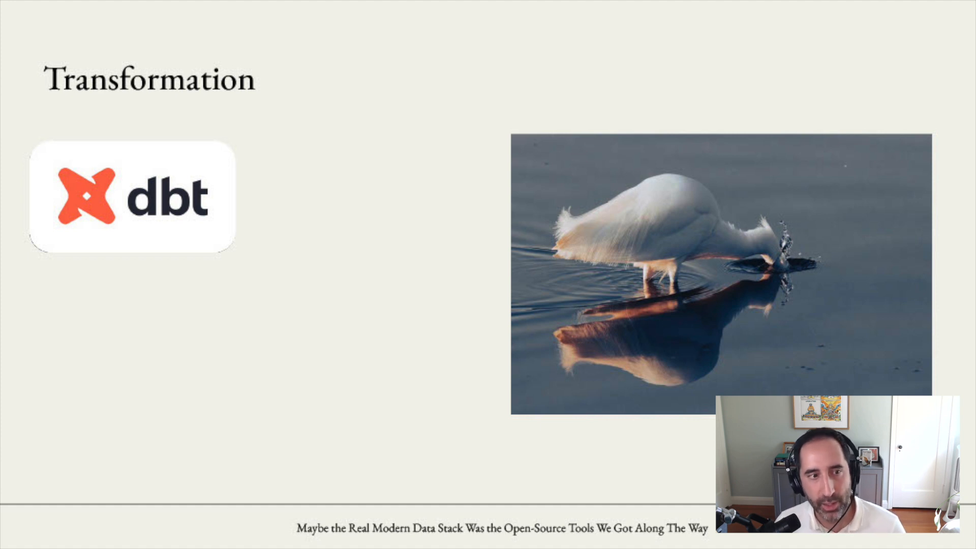
# Advance through the Orchestration (Dagster) and Visualization slides and move past them.
pyautogui.press('right')
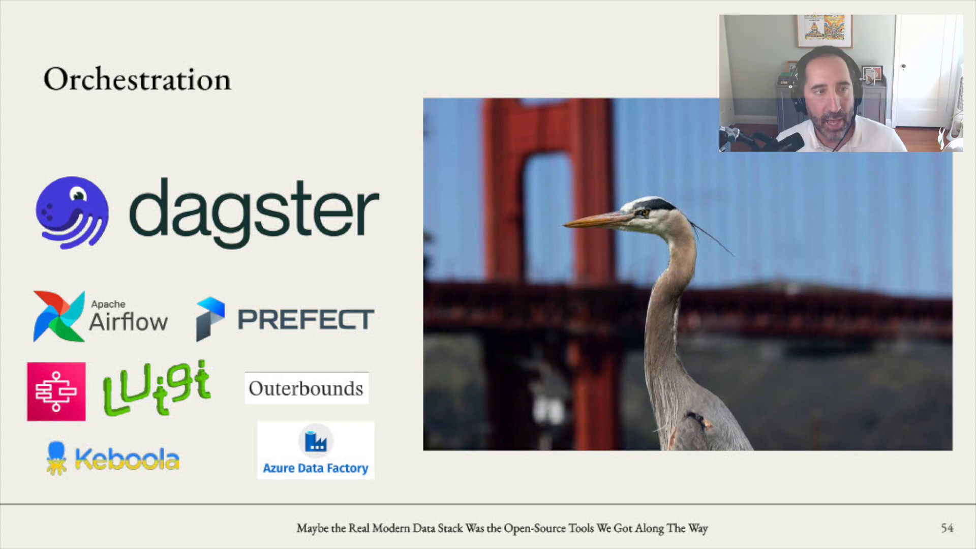
pyautogui.press('Right')
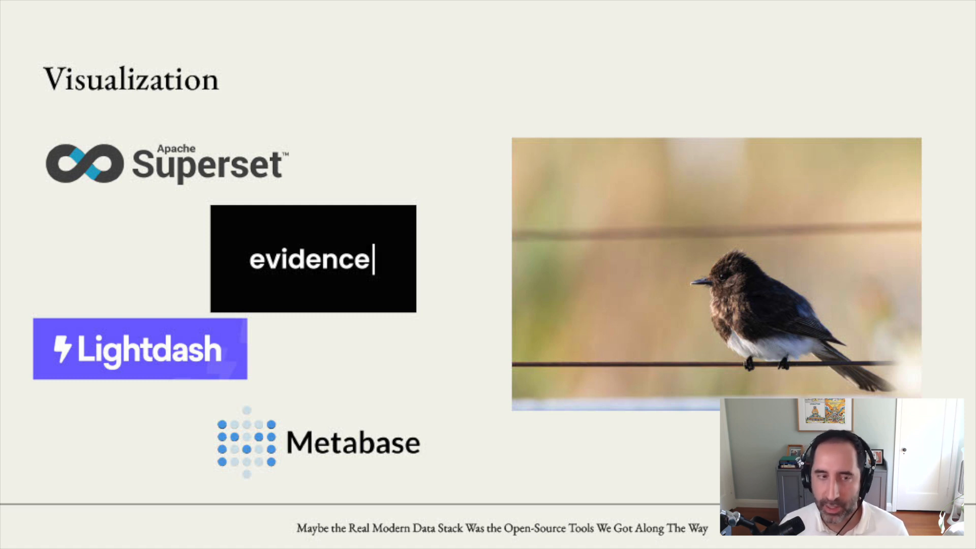
pyautogui.press('Right')
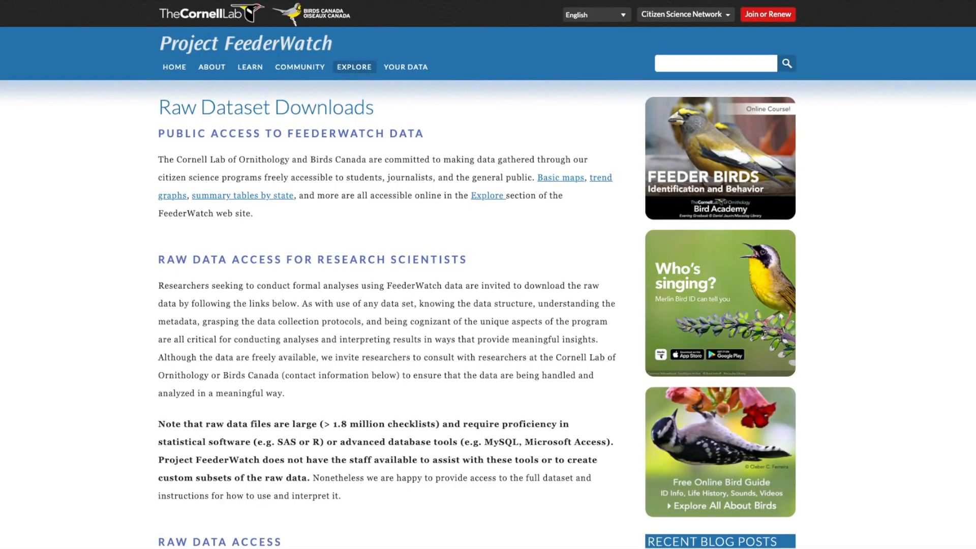
# Scroll the FeederWatch Raw Dataset Downloads page down to the raw data access links.
pyautogui.scroll(-3)
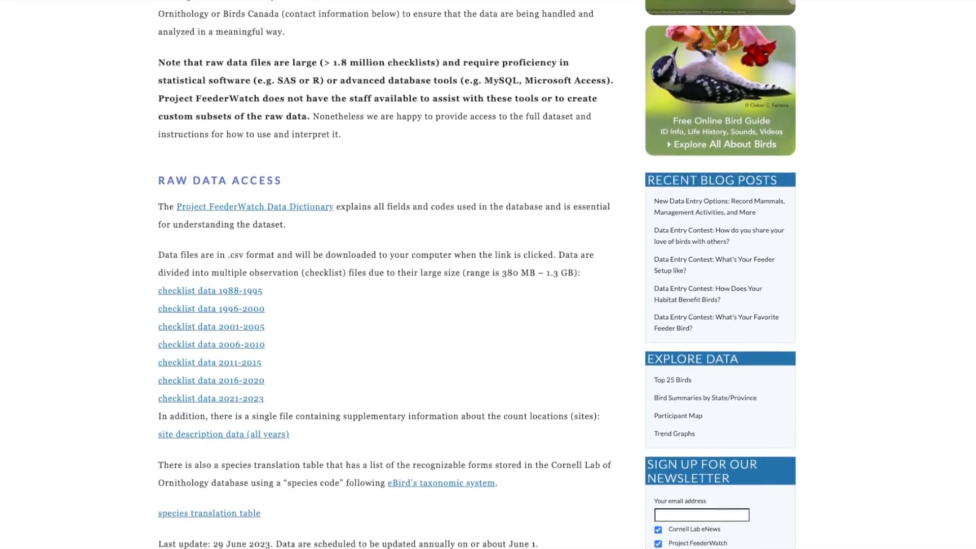
pyautogui.scroll(-3)
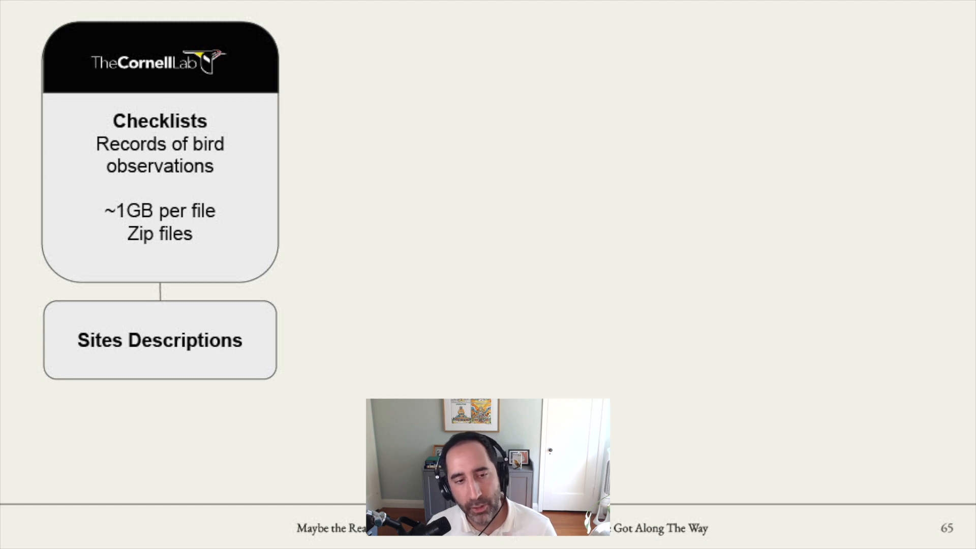
# Continue building the Cornell Lab data-source diagram with Checklists and Sites Descriptions.
pyautogui.press('right')
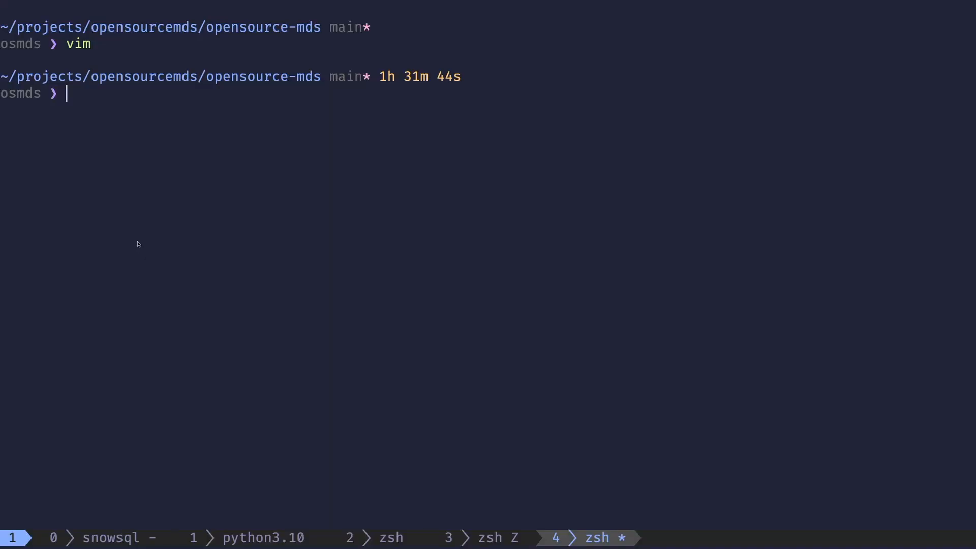
# Run `dagster dev` in the opensource-mds folder and switch to the Dagster web UI.
pyautogui.write('dagster dev')
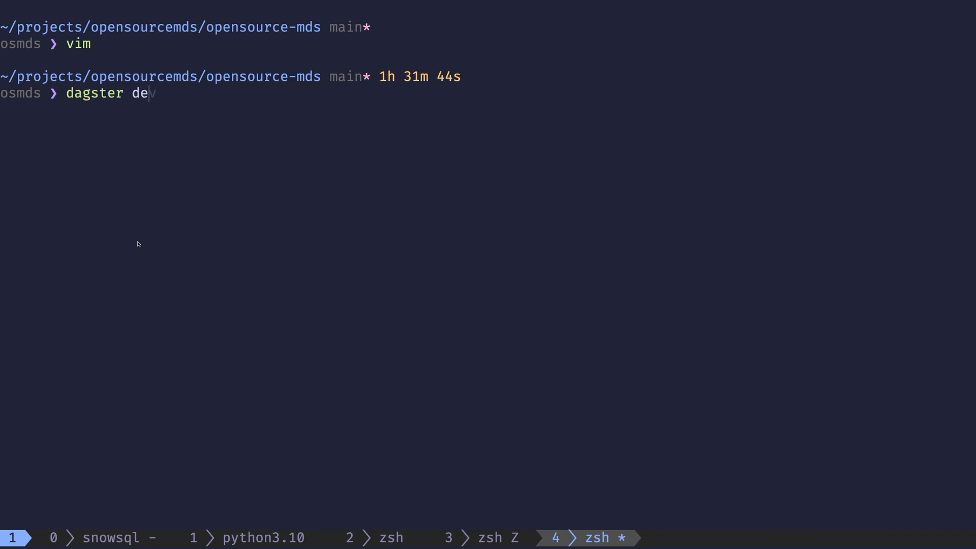
pyautogui.write('v')
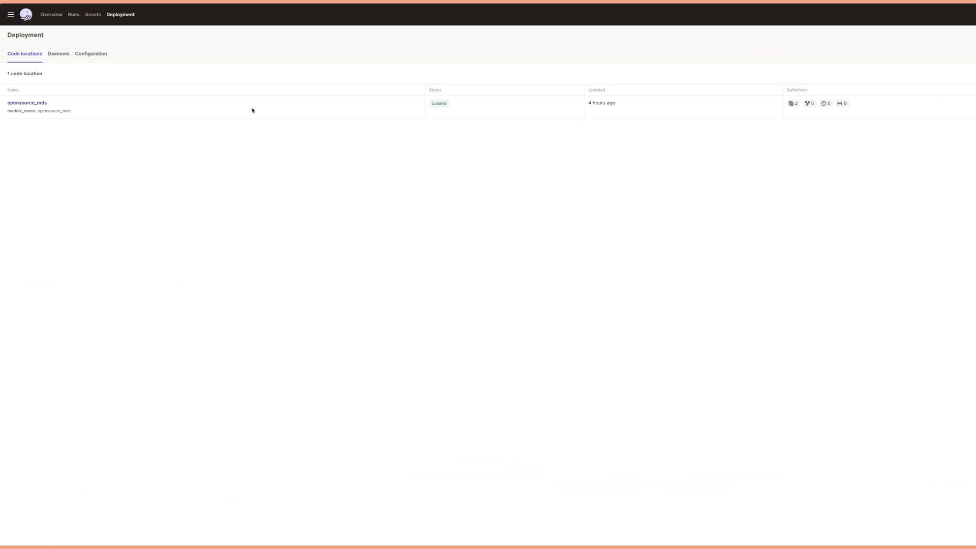
pyautogui.click(93, 15)
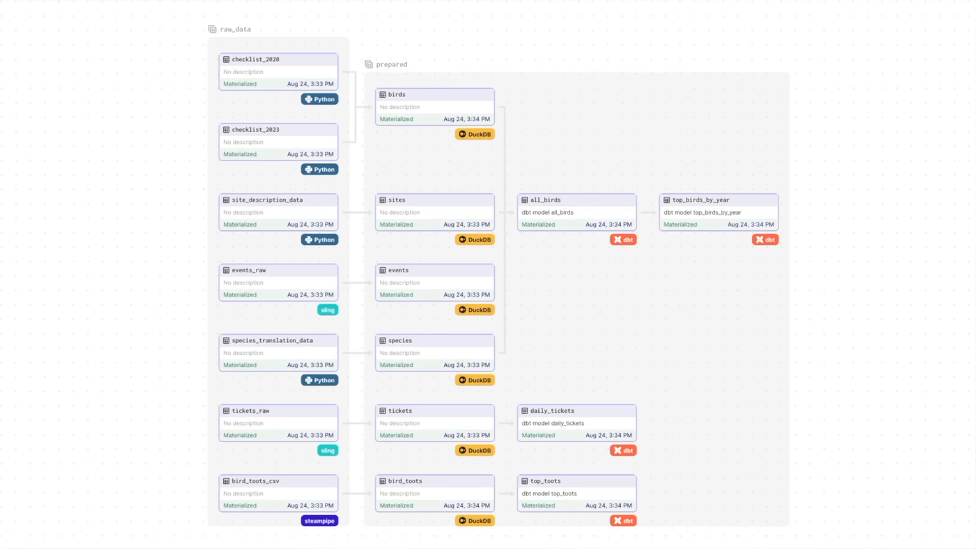
pyautogui.moveTo(219, 231)
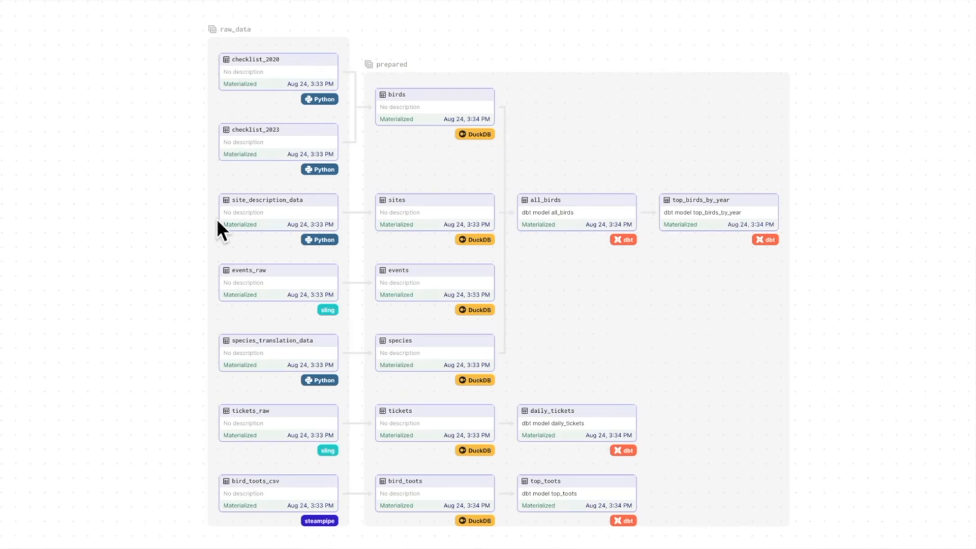
pyautogui.click(278, 59)
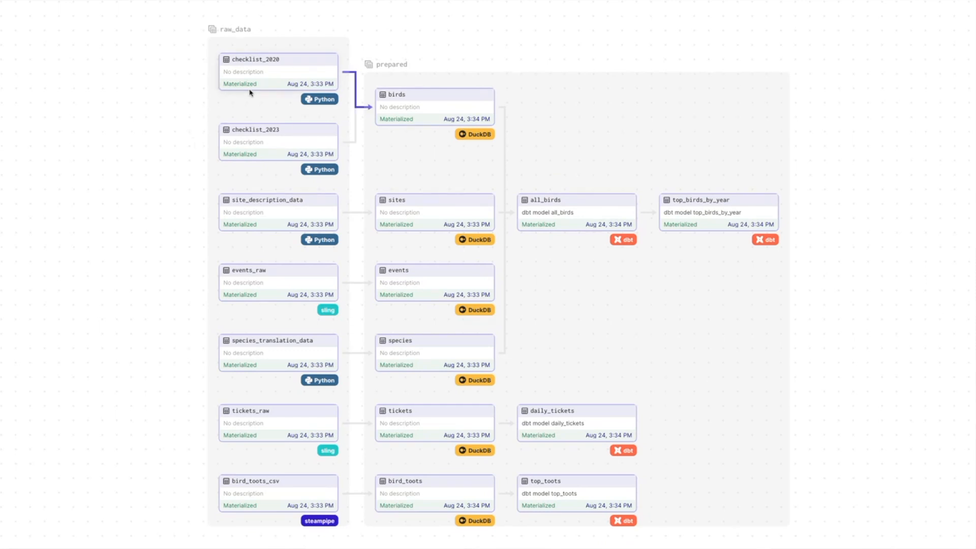
pyautogui.moveTo(270, 221)
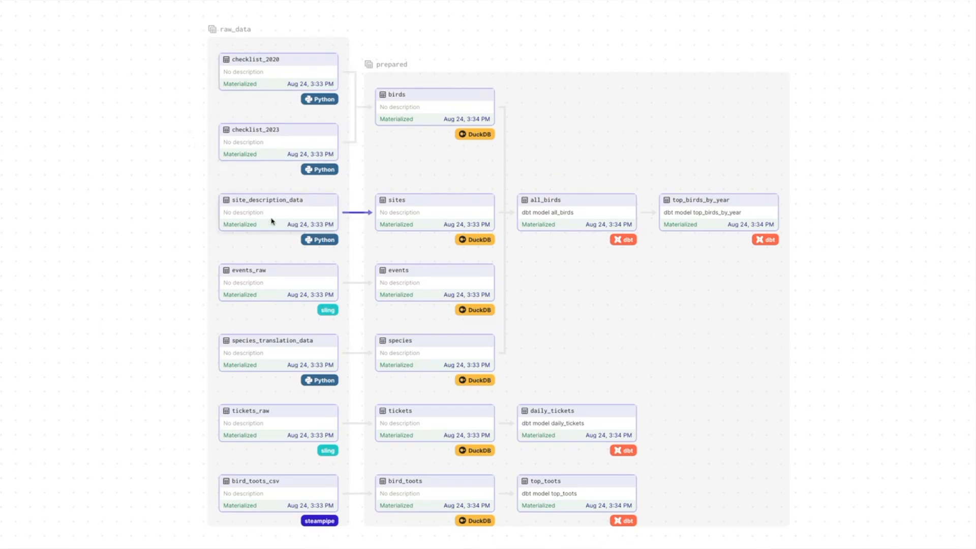
pyautogui.moveTo(264, 355)
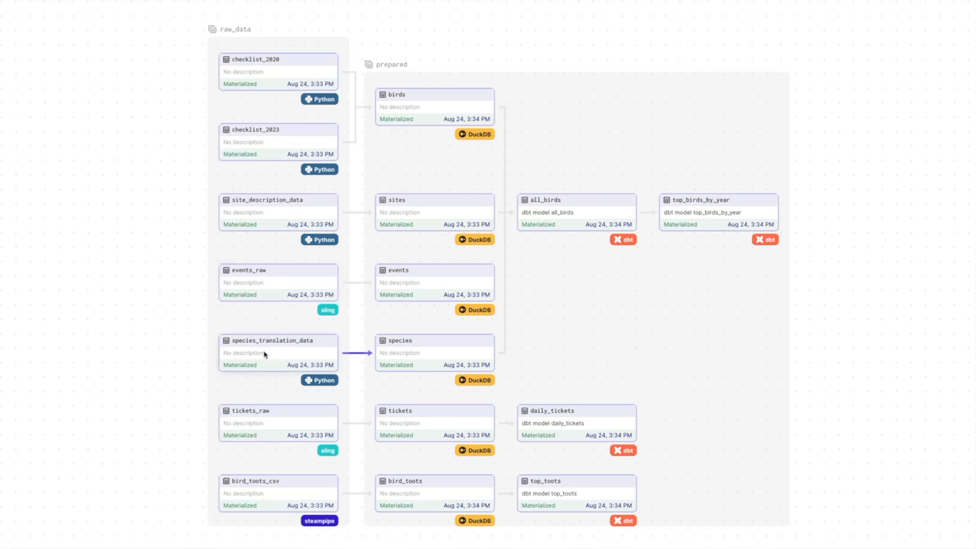
pyautogui.moveTo(284, 362)
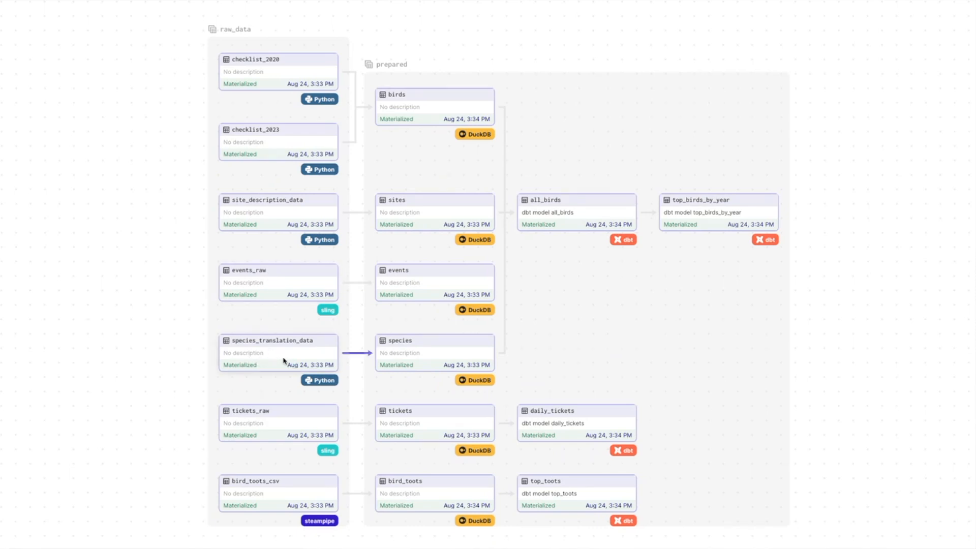
pyautogui.moveTo(264, 299)
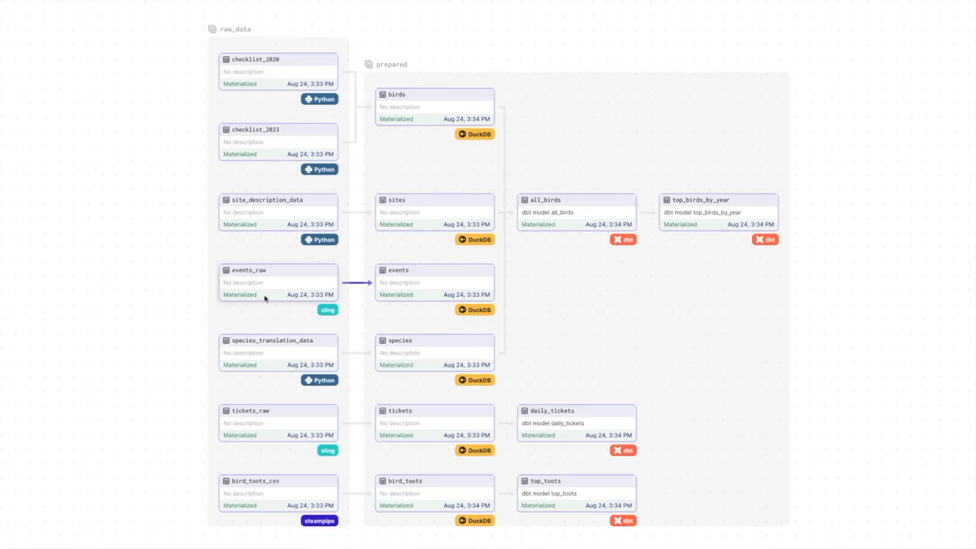
pyautogui.moveTo(180, 402)
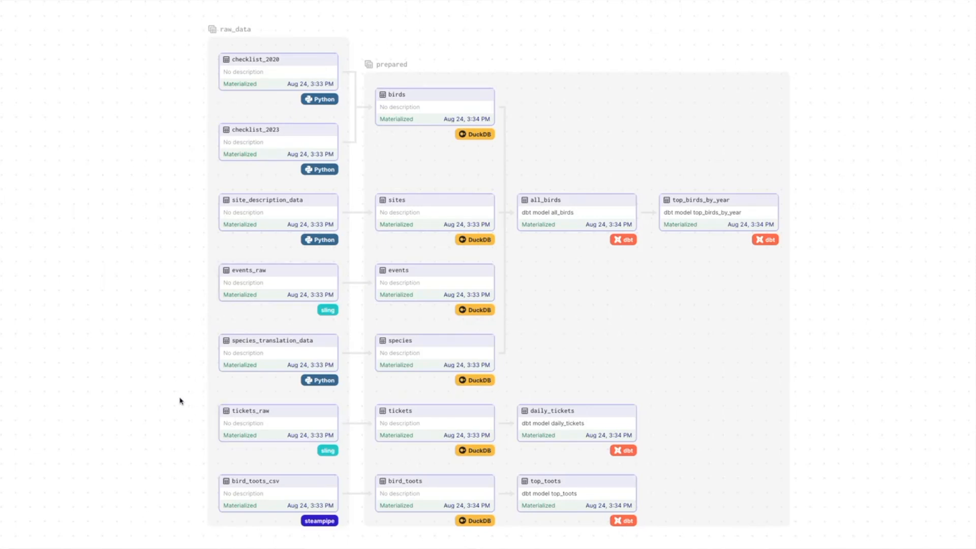
pyautogui.moveTo(171, 442)
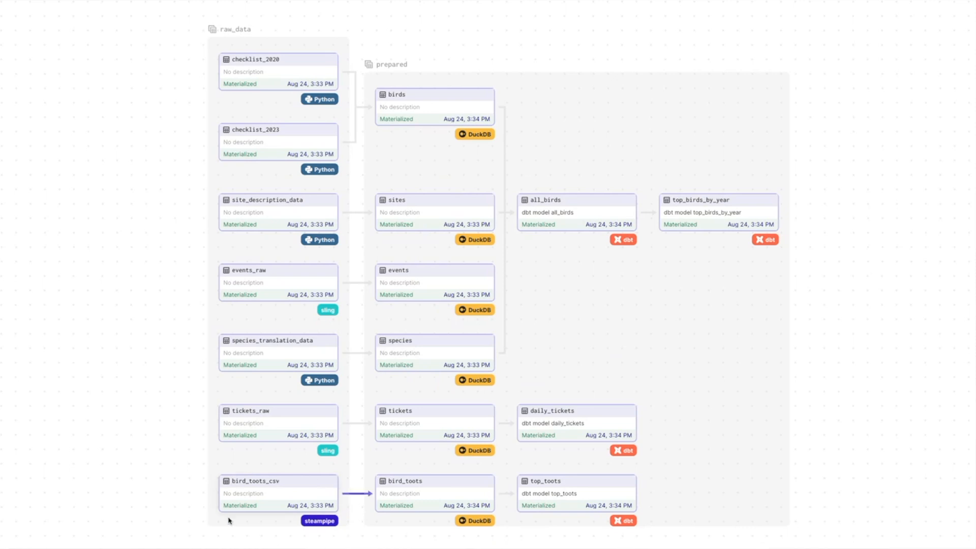
pyautogui.moveTo(285, 516)
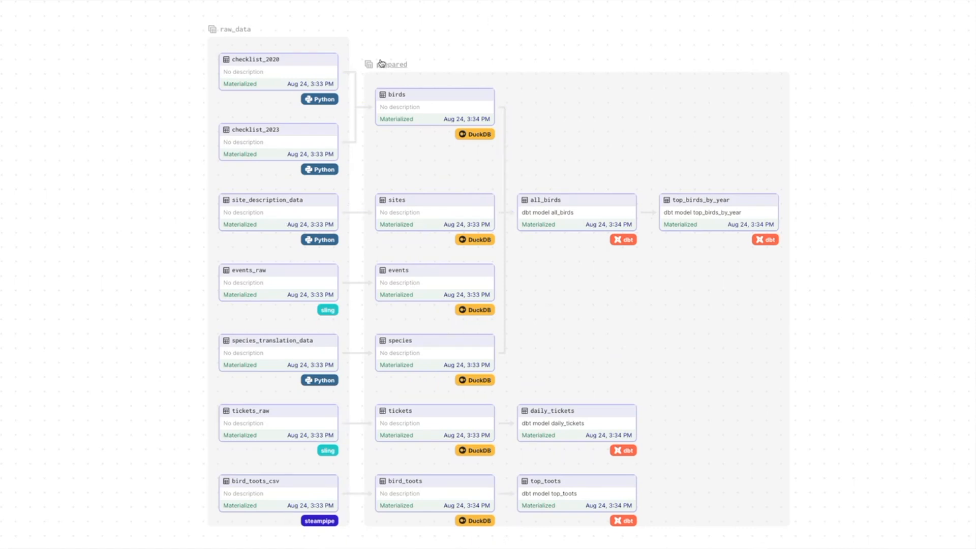
pyautogui.moveTo(528, 89)
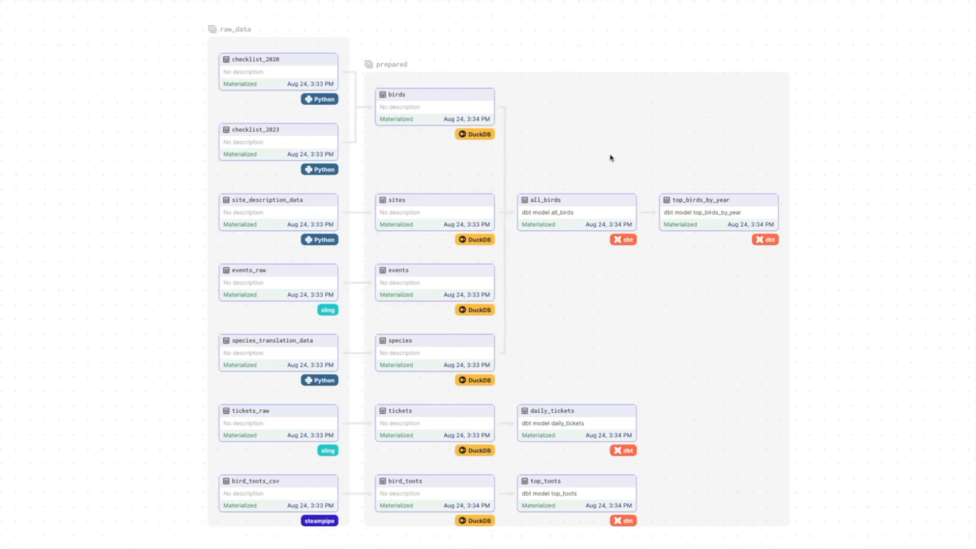
pyautogui.moveTo(702, 285)
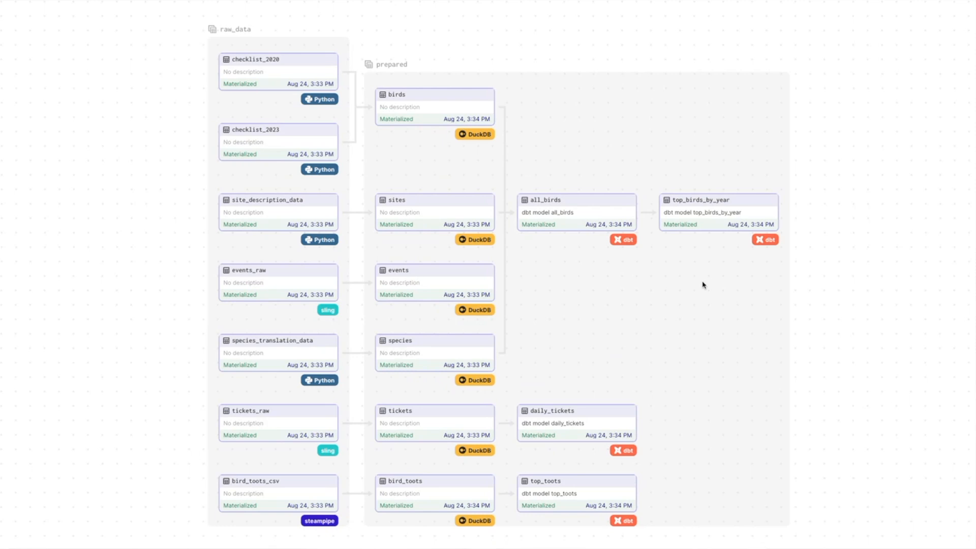
pyautogui.moveTo(654, 255)
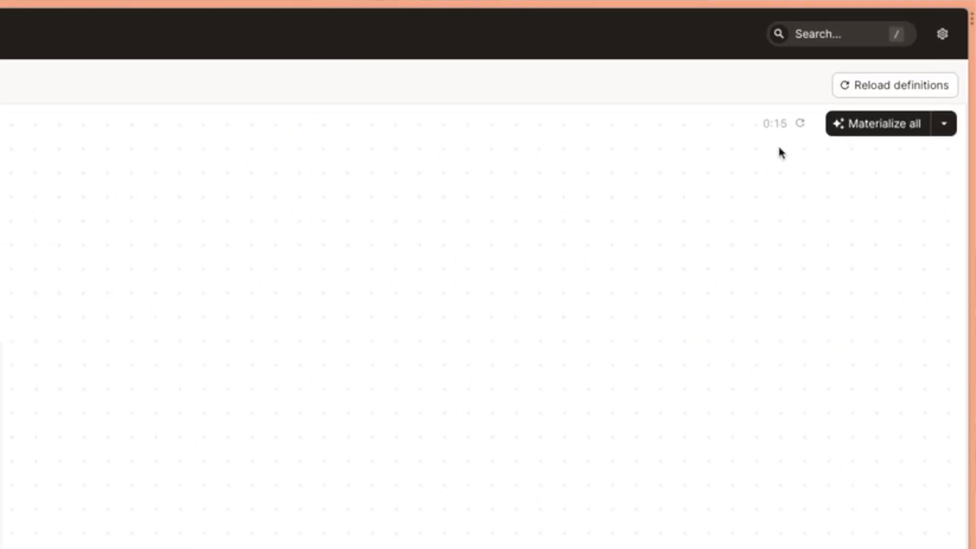
# Materialize all assets in the FeederWatch pipeline and view the launched run.
pyautogui.click(876, 123)
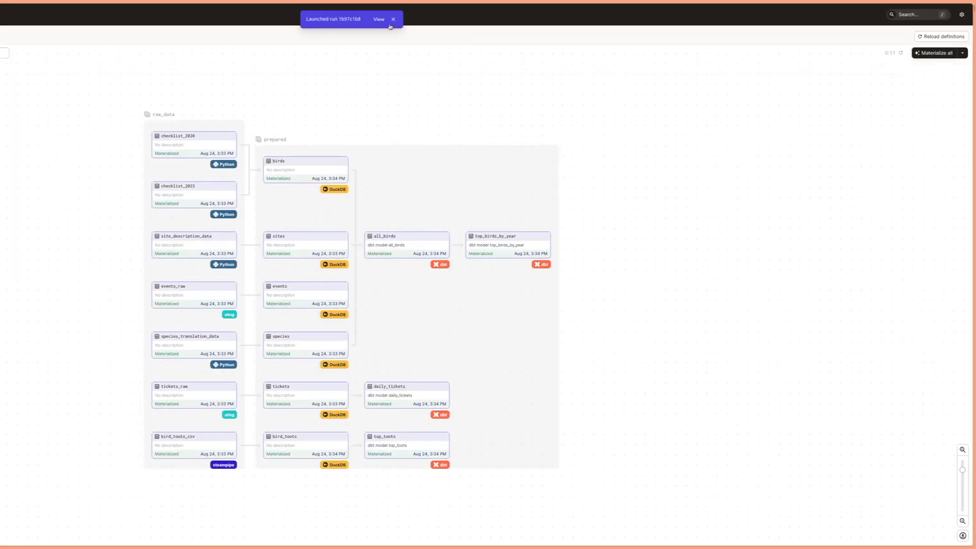
pyautogui.click(378, 18)
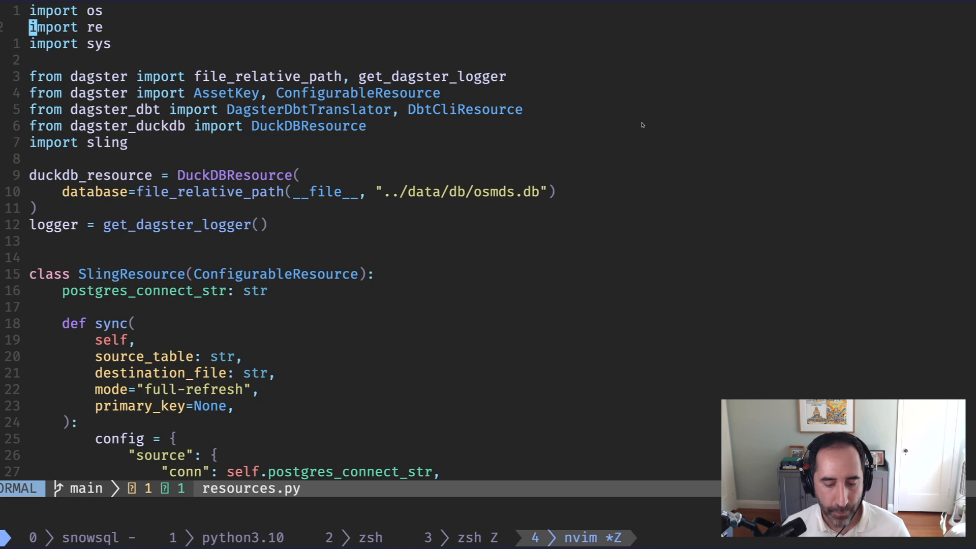
pyautogui.scroll(-3)
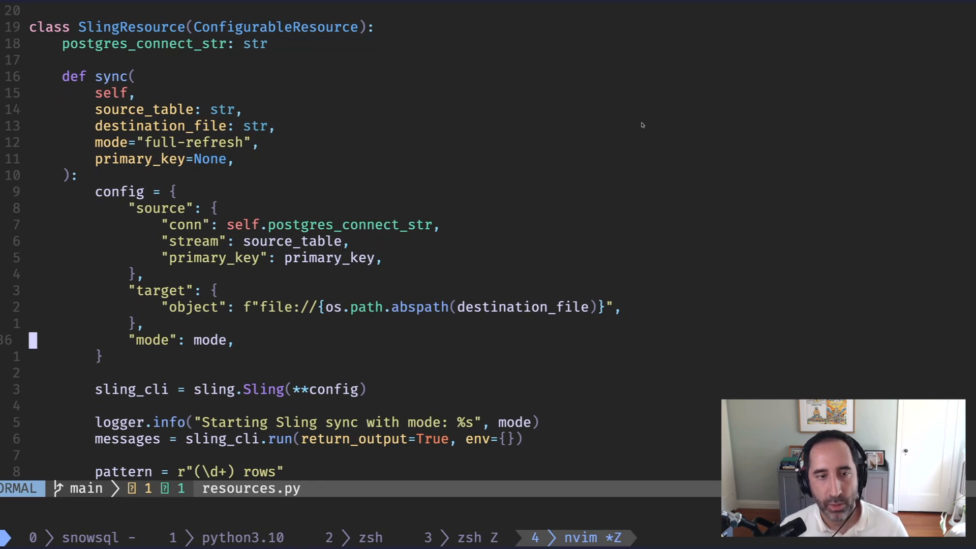
pyautogui.moveTo(421, 86)
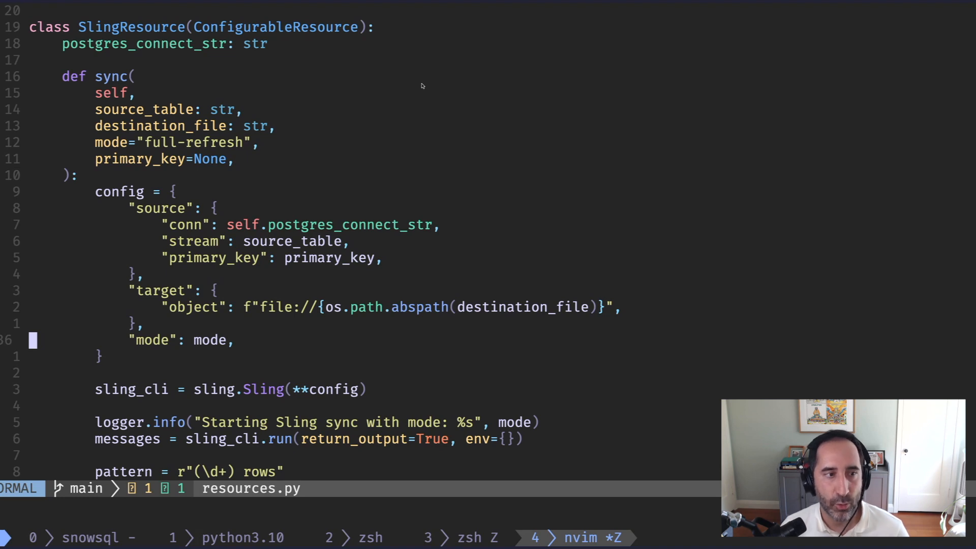
pyautogui.moveTo(461, 145)
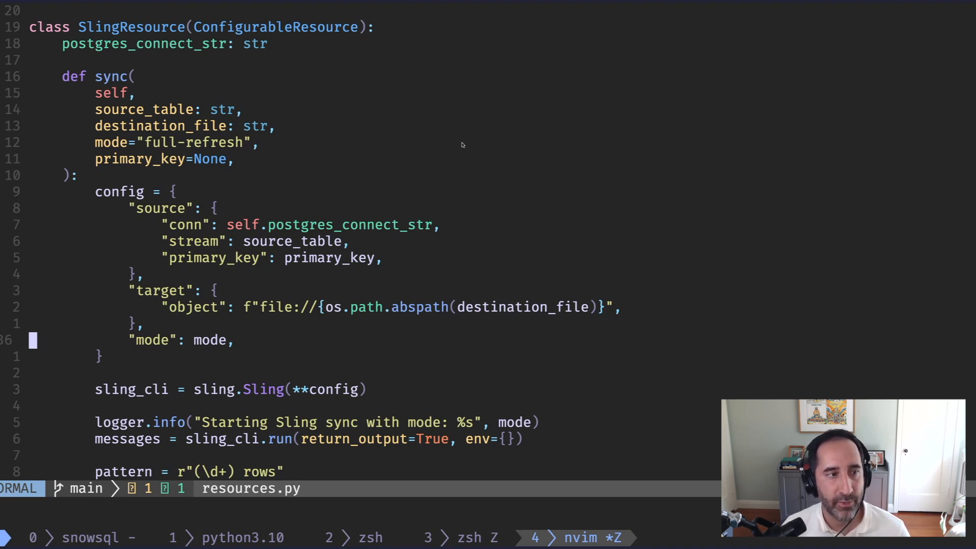
pyautogui.moveTo(247, 290)
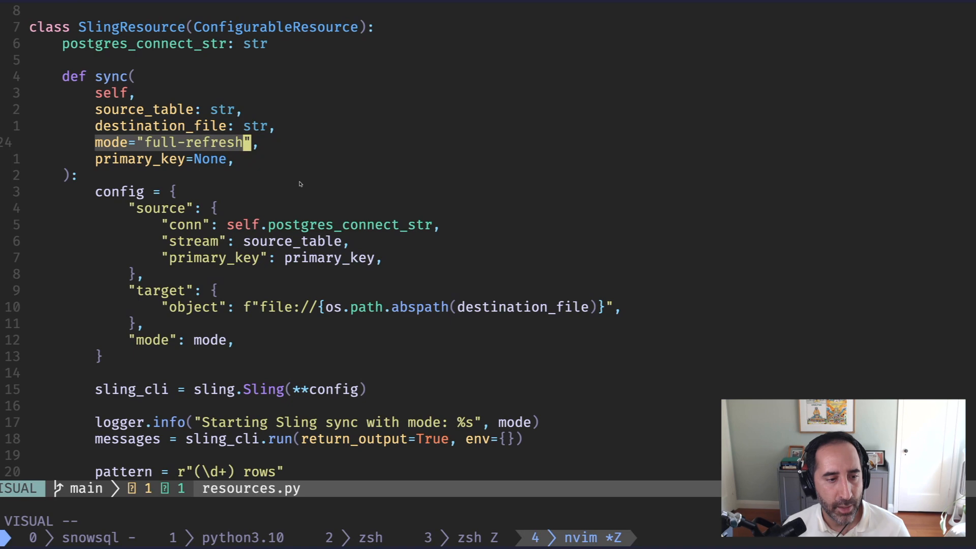
pyautogui.moveTo(258, 370)
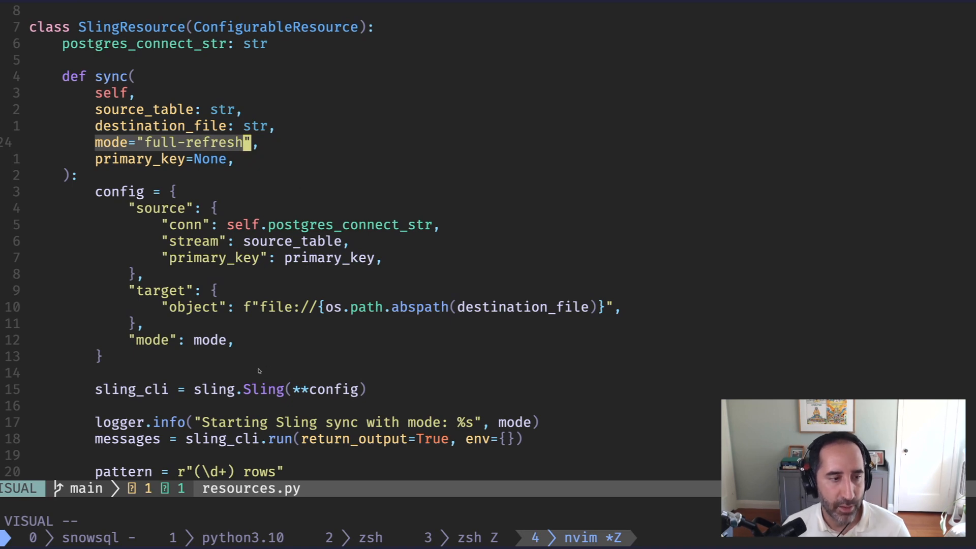
pyautogui.scroll(-3)
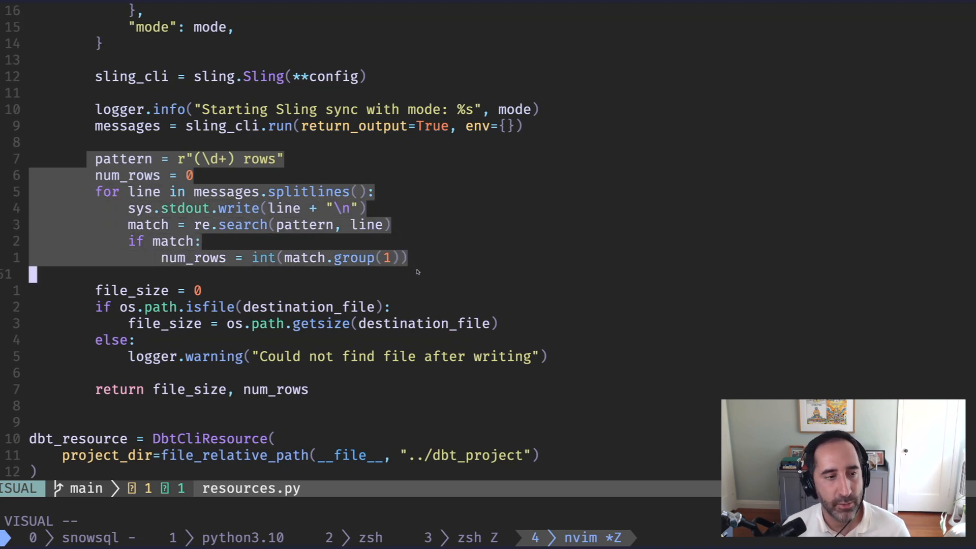
pyautogui.moveTo(436, 257)
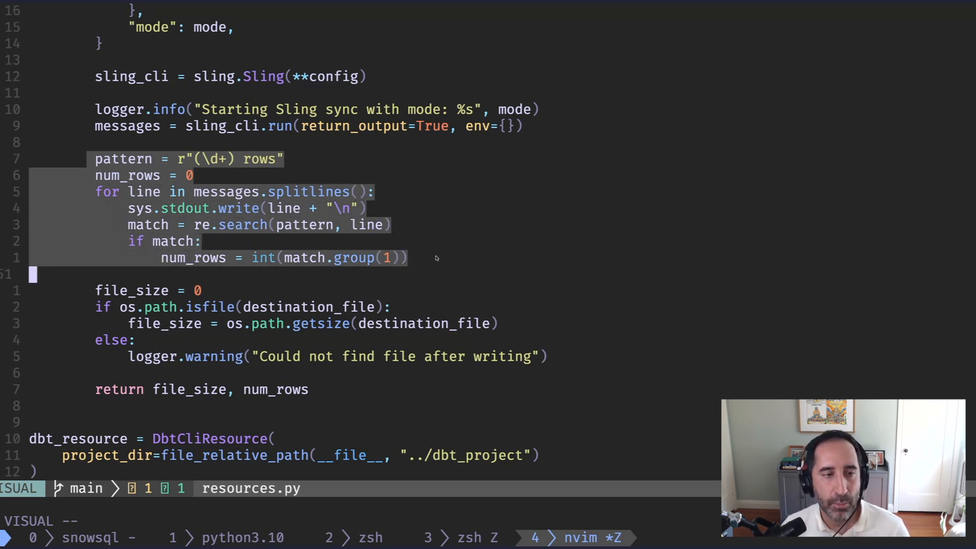
pyautogui.press('Escape')
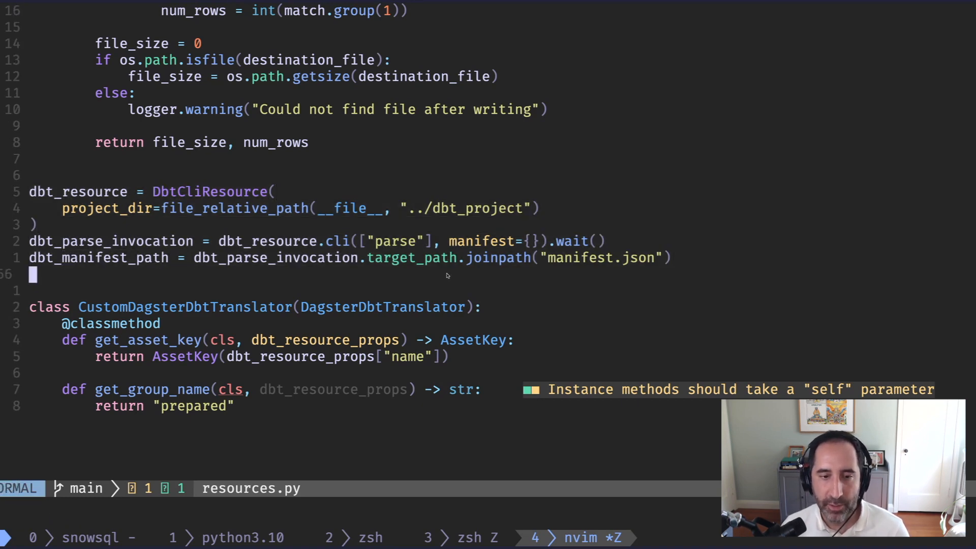
pyautogui.scroll(-3)
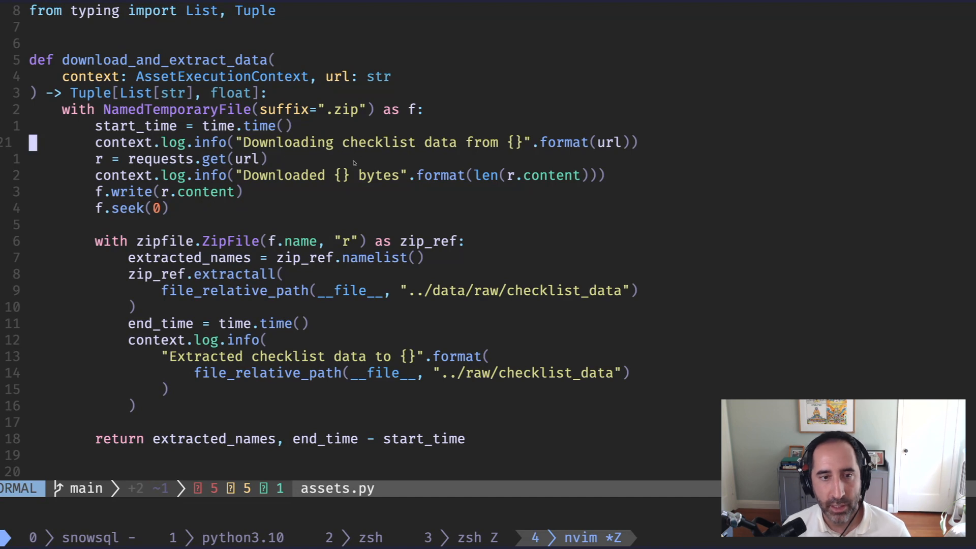
pyautogui.press('V')
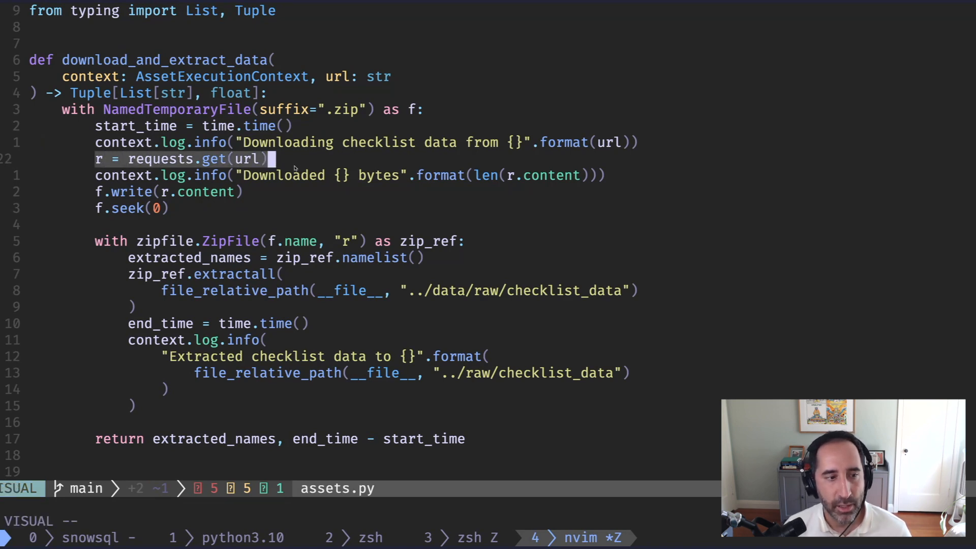
pyautogui.scroll(-3)
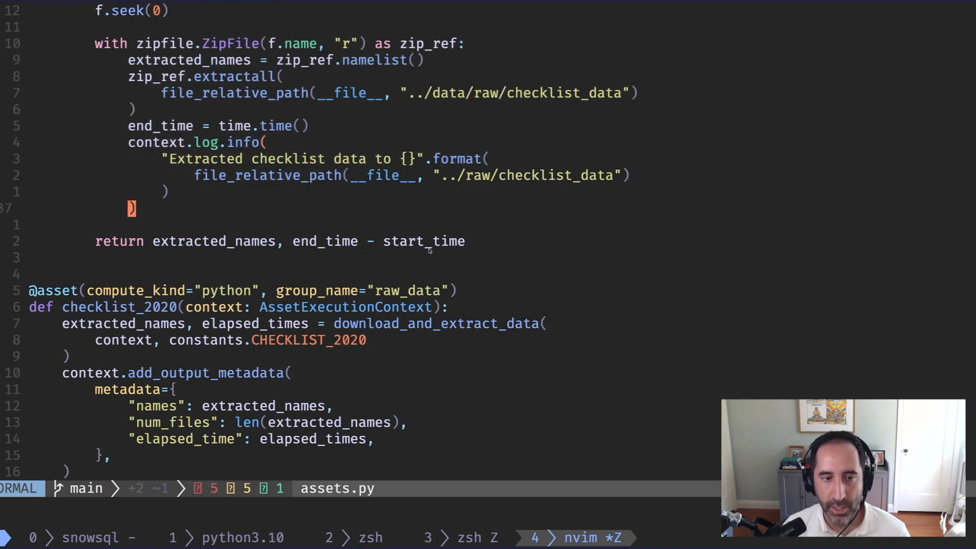
pyautogui.scroll(-3)
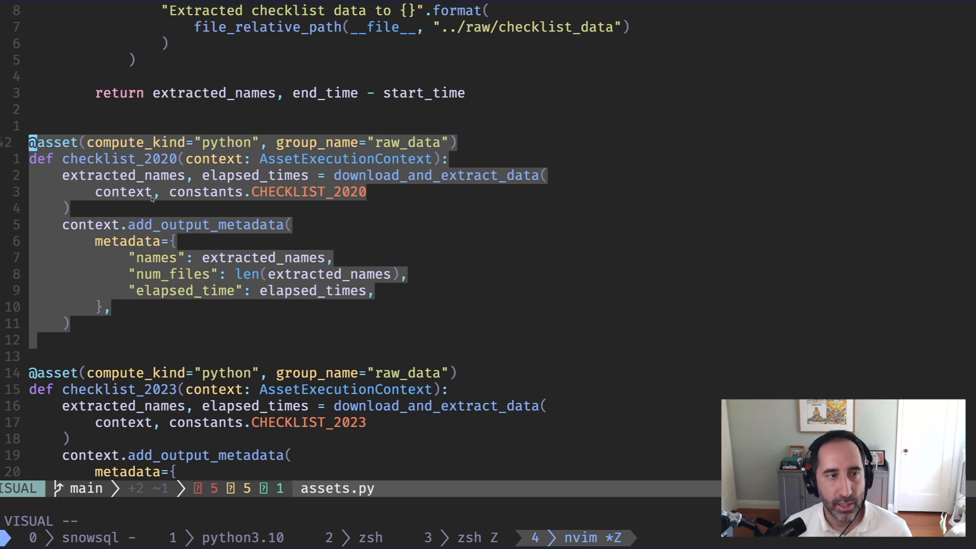
pyautogui.moveTo(514, 271)
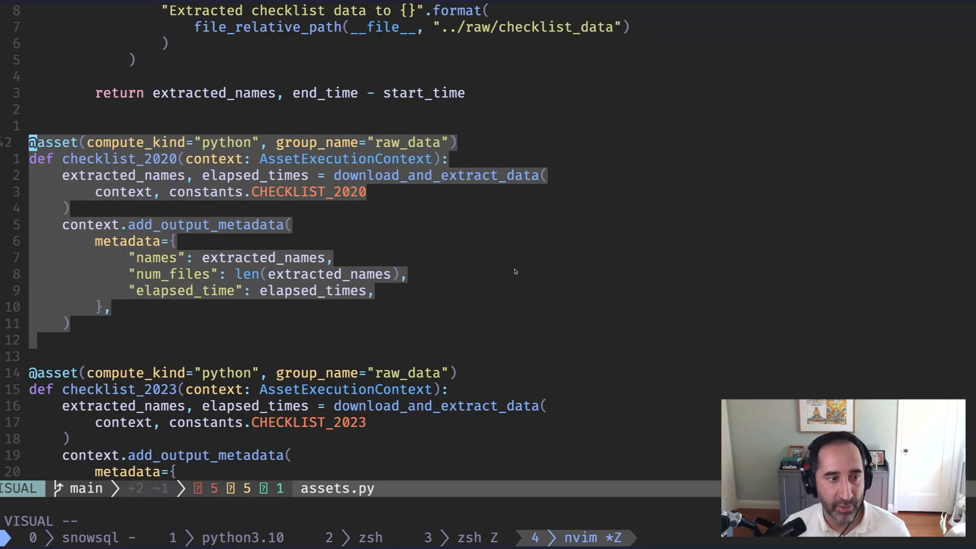
pyautogui.press('Escape')
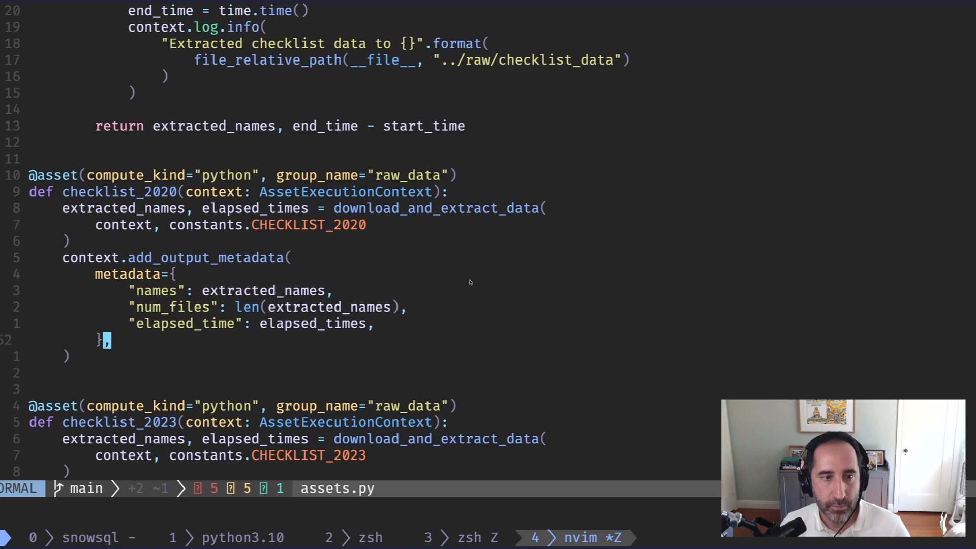
pyautogui.scroll(-3)
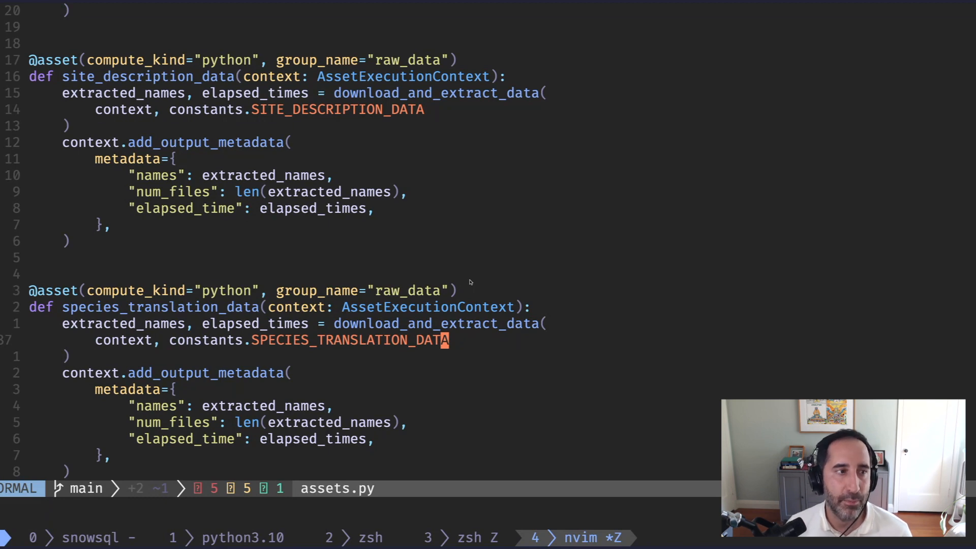
pyautogui.scroll(-3)
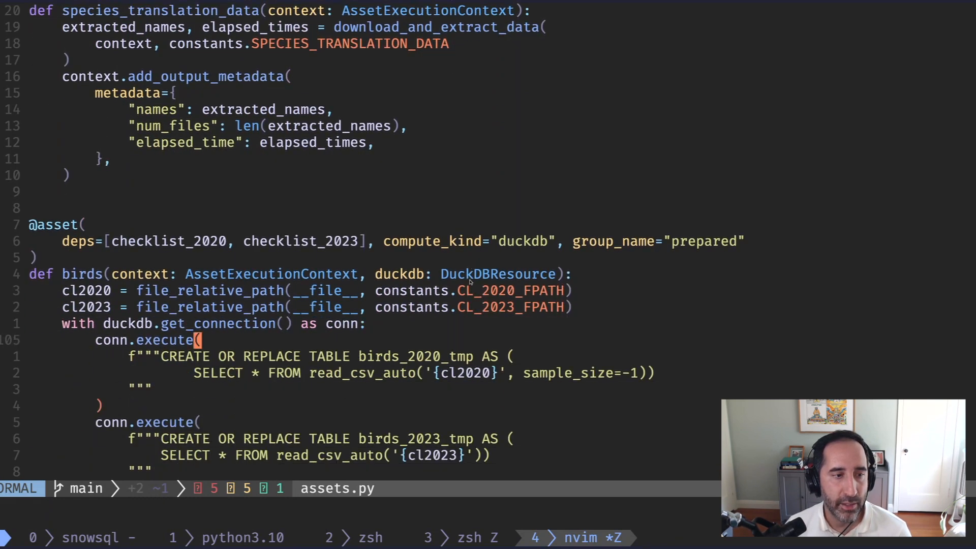
pyautogui.scroll(-3)
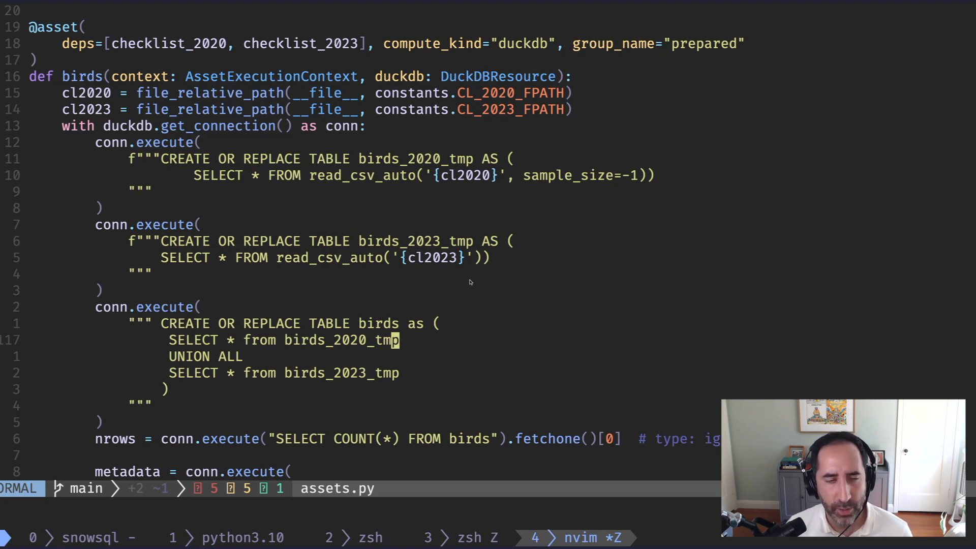
pyautogui.scroll(-3)
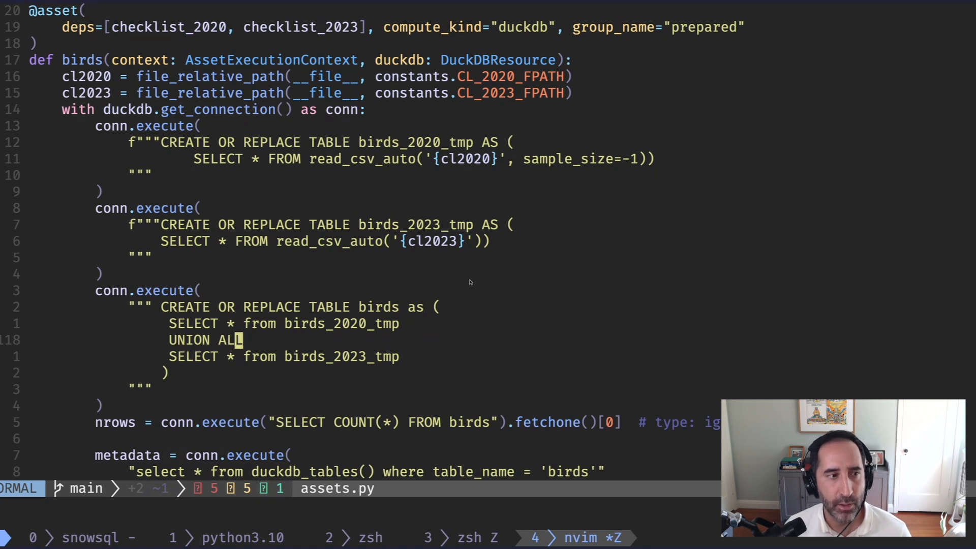
pyautogui.press('v')
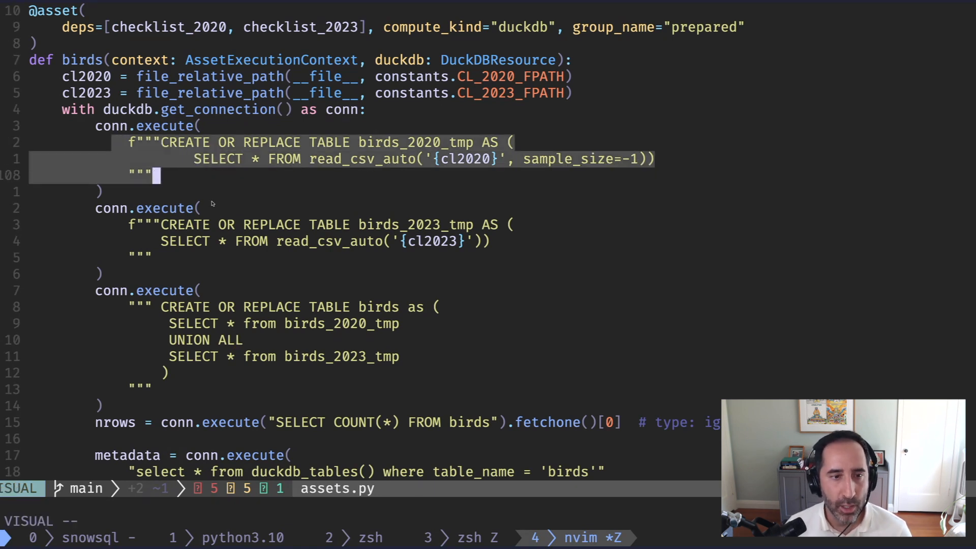
pyautogui.press('Escape')
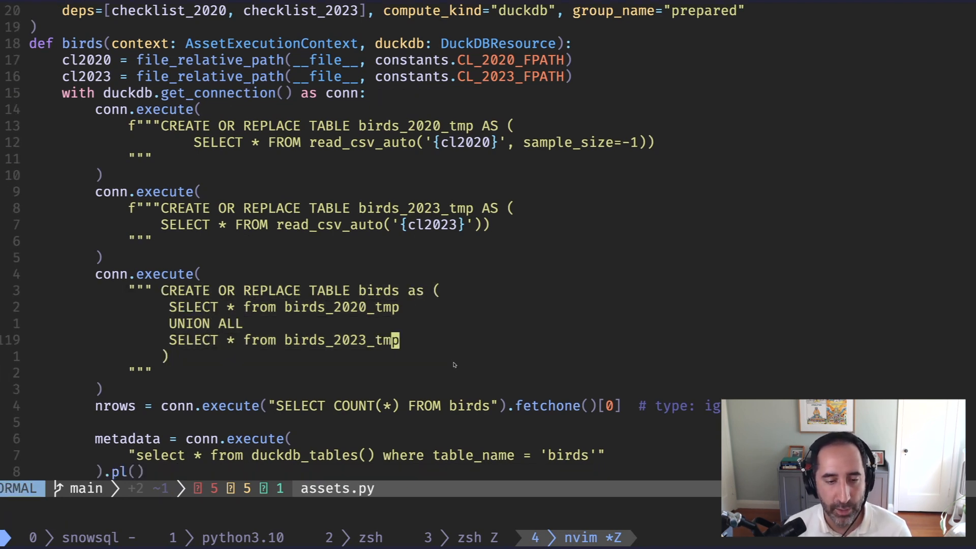
pyautogui.scroll(-3)
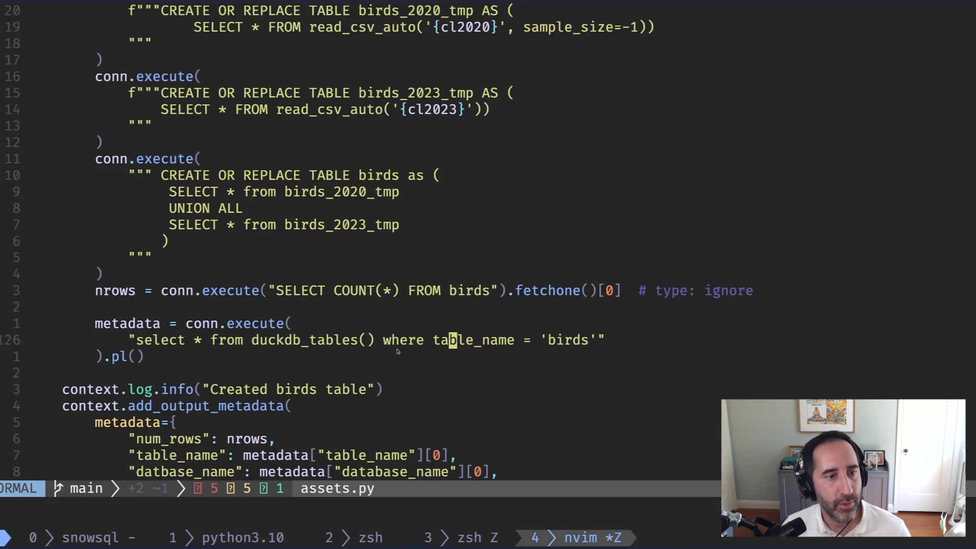
pyautogui.scroll(-3)
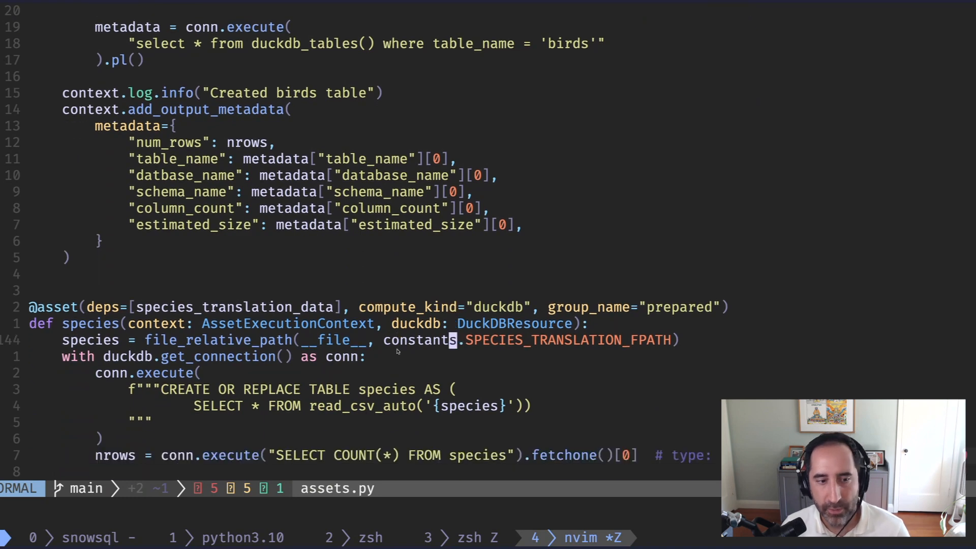
pyautogui.scroll(-3)
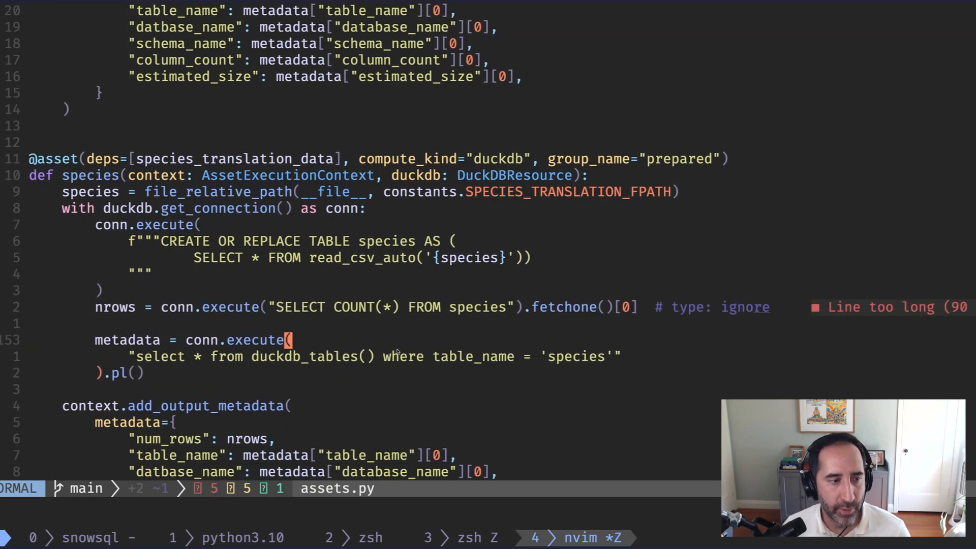
pyautogui.scroll(-3)
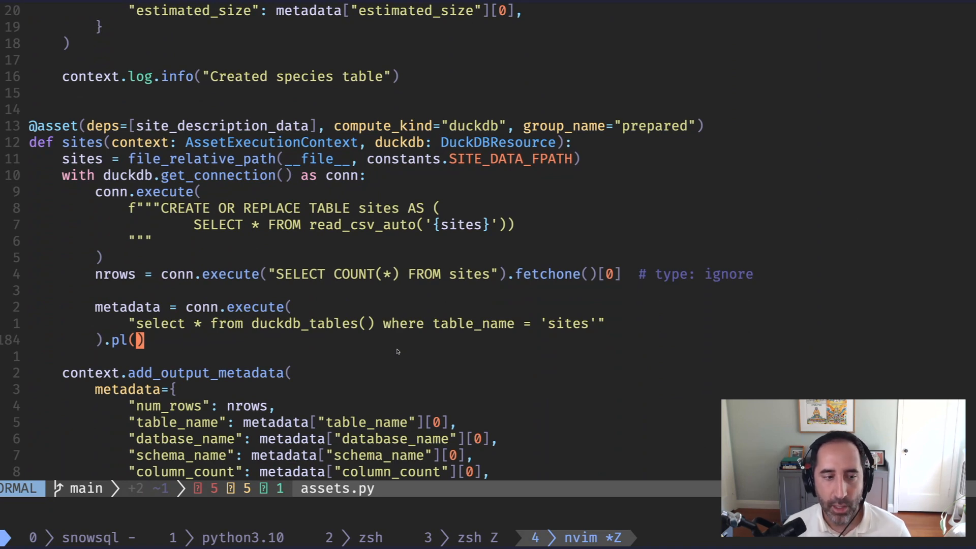
pyautogui.scroll(-3)
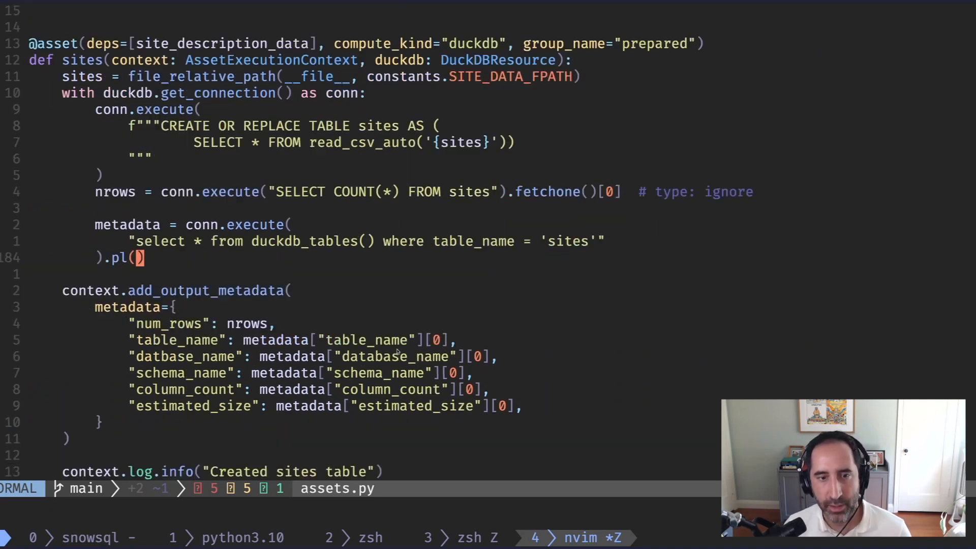
pyautogui.scroll(-3)
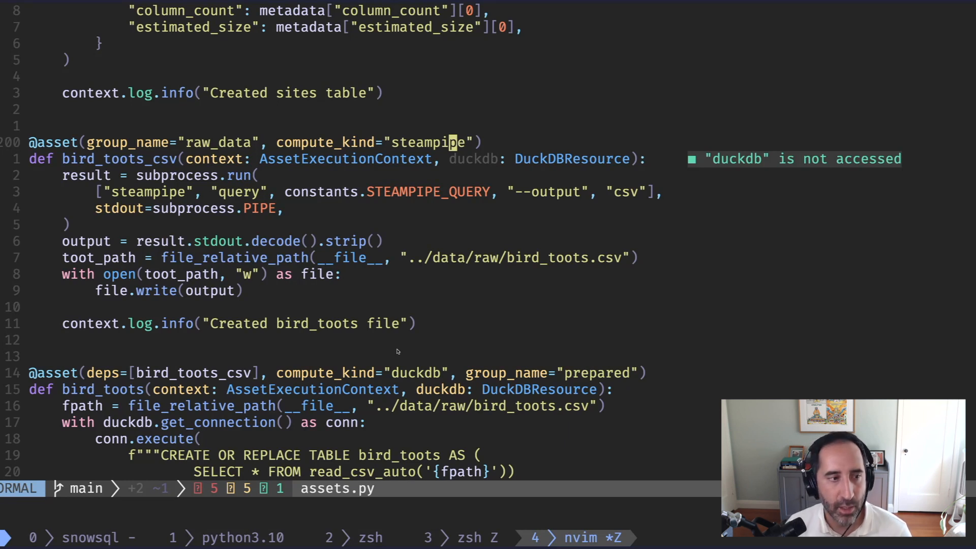
pyautogui.moveTo(349, 257)
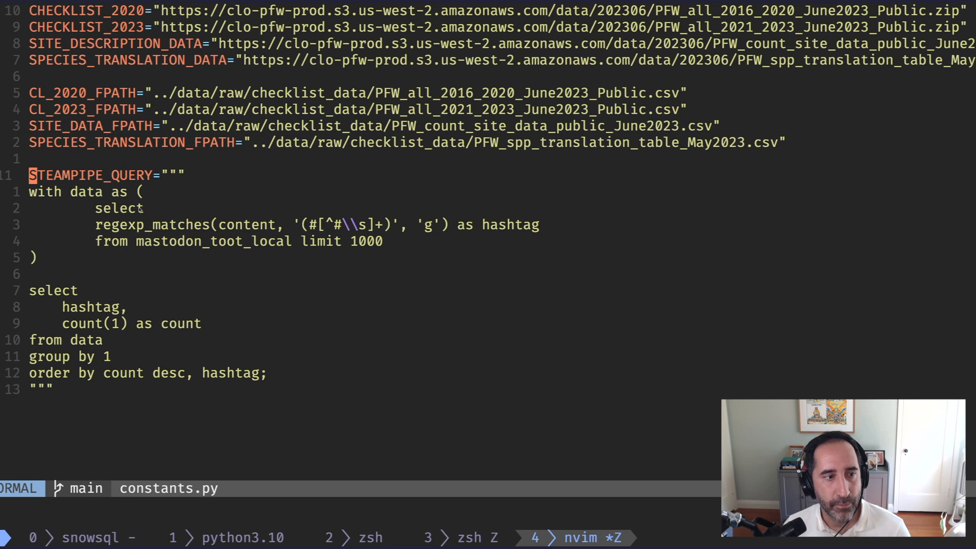
pyautogui.moveTo(452, 267)
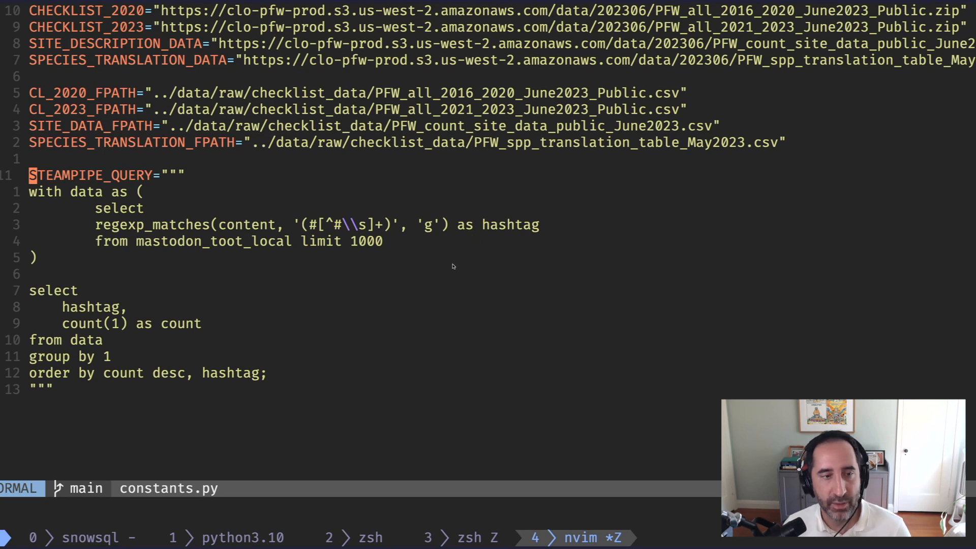
pyautogui.press('V')
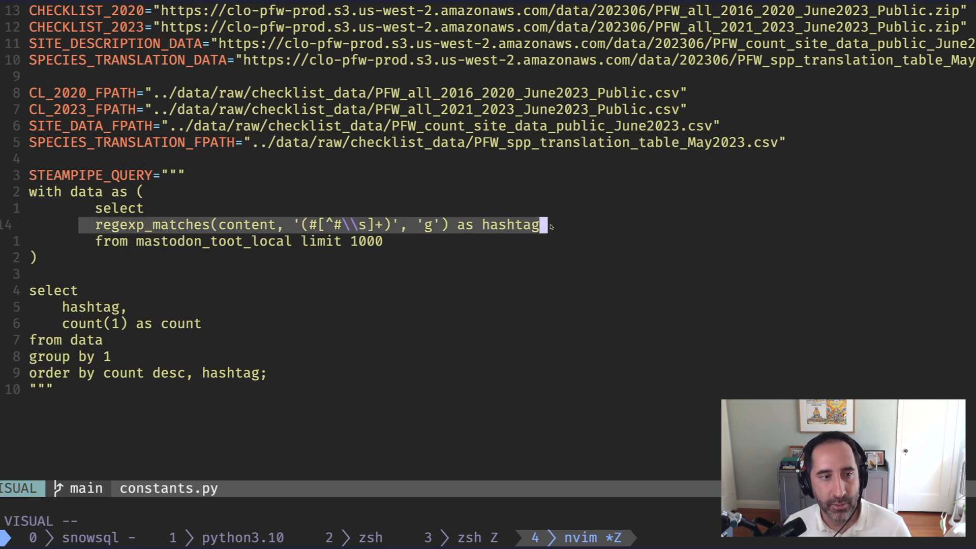
pyautogui.press('Escape')
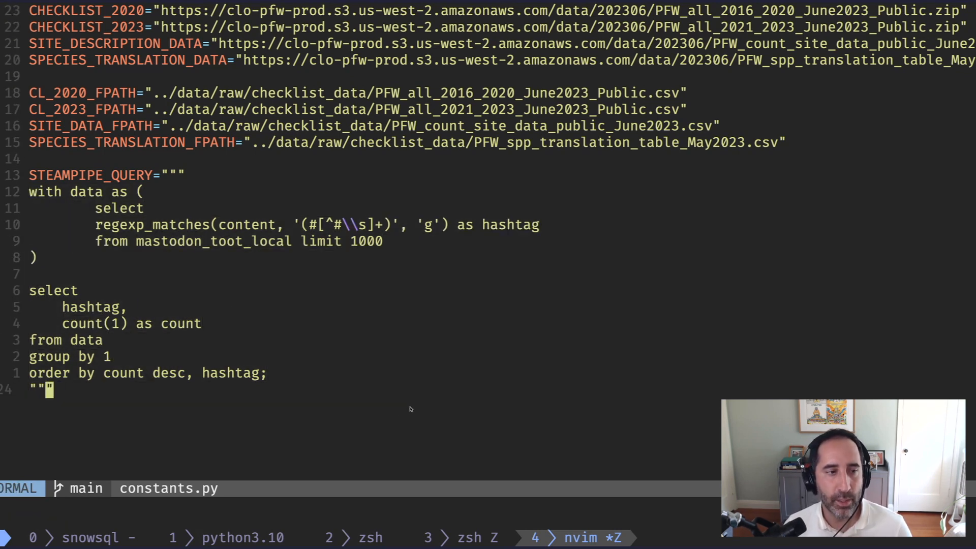
pyautogui.moveTo(304, 268)
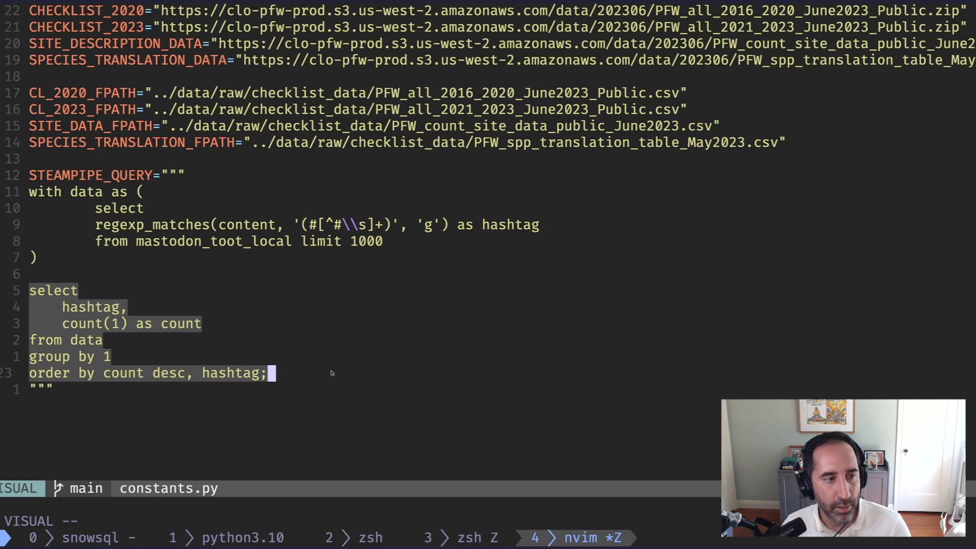
pyautogui.press('Escape')
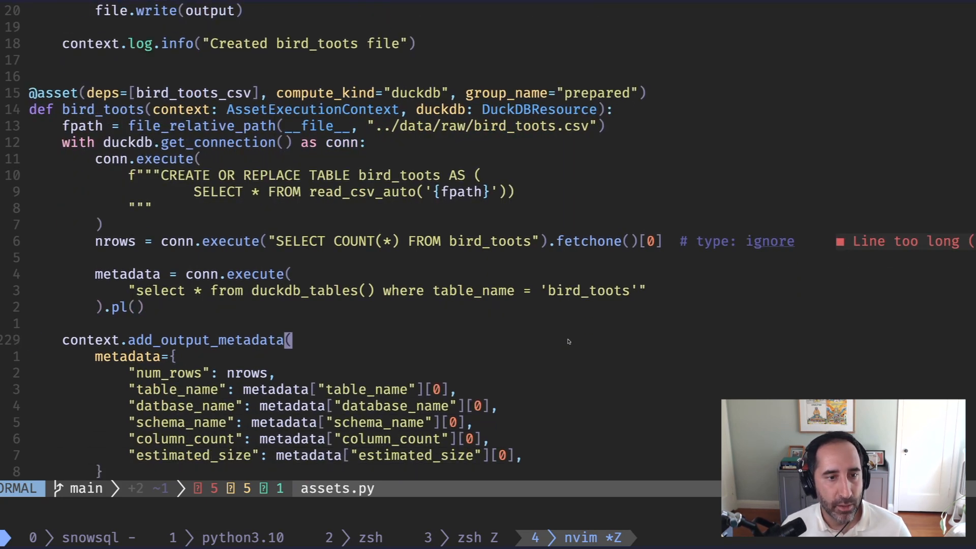
pyautogui.press('V')
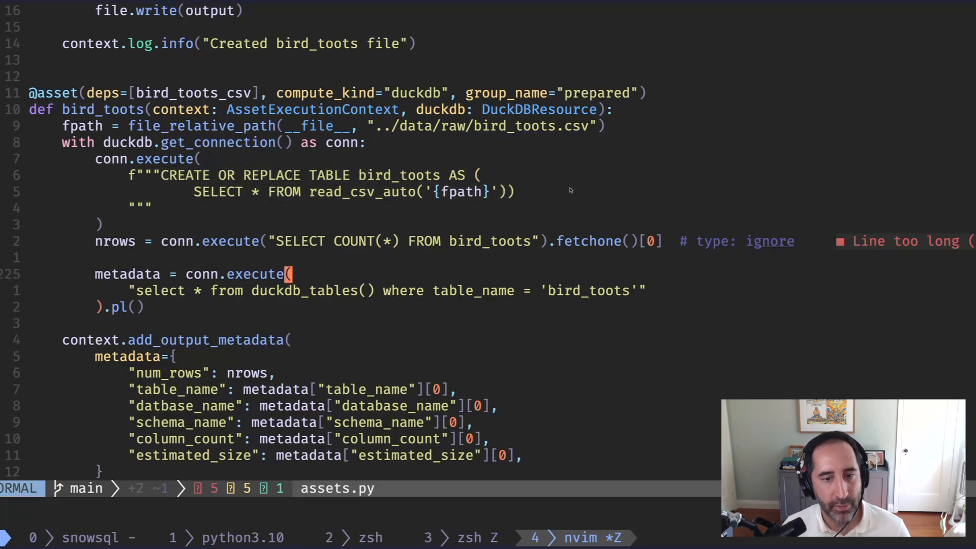
pyautogui.scroll(-3)
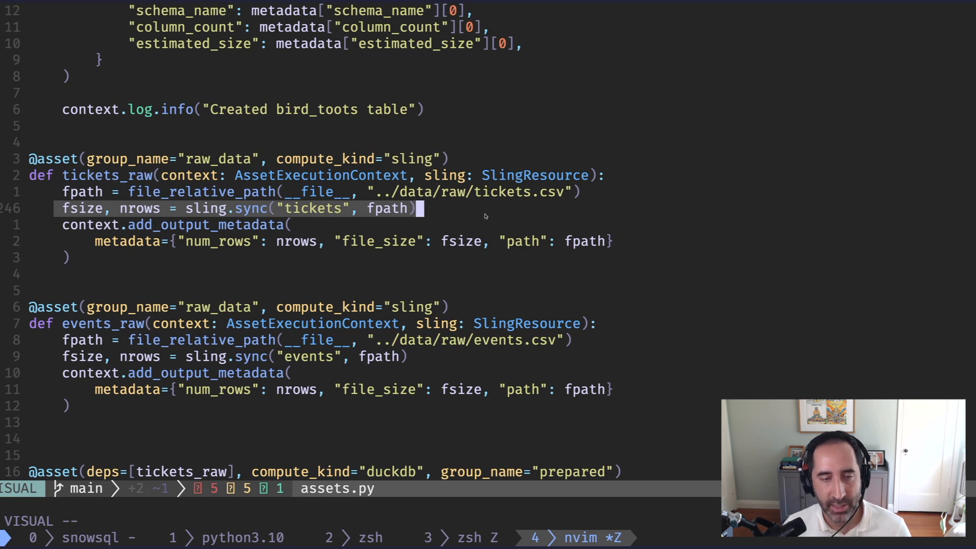
pyautogui.press('Escape')
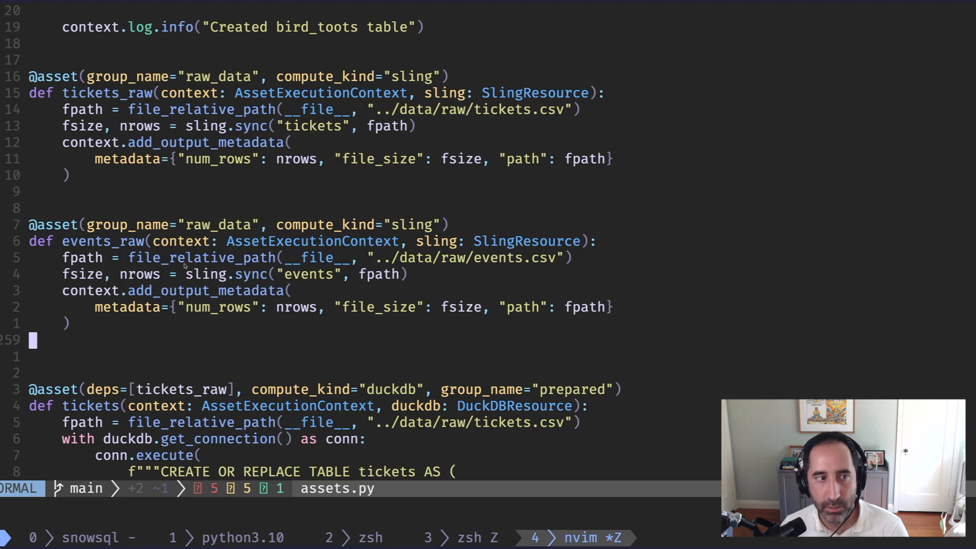
pyautogui.press('v')
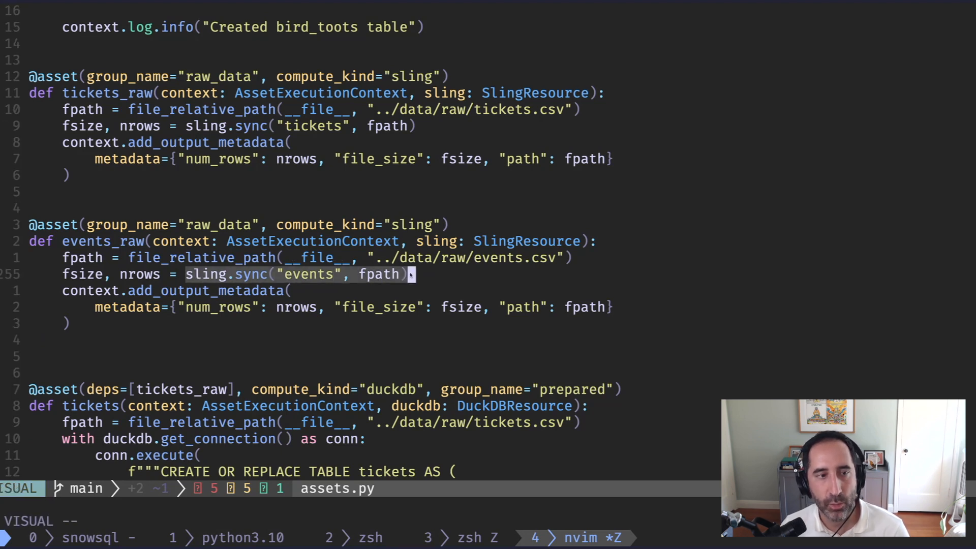
pyautogui.press('Escape')
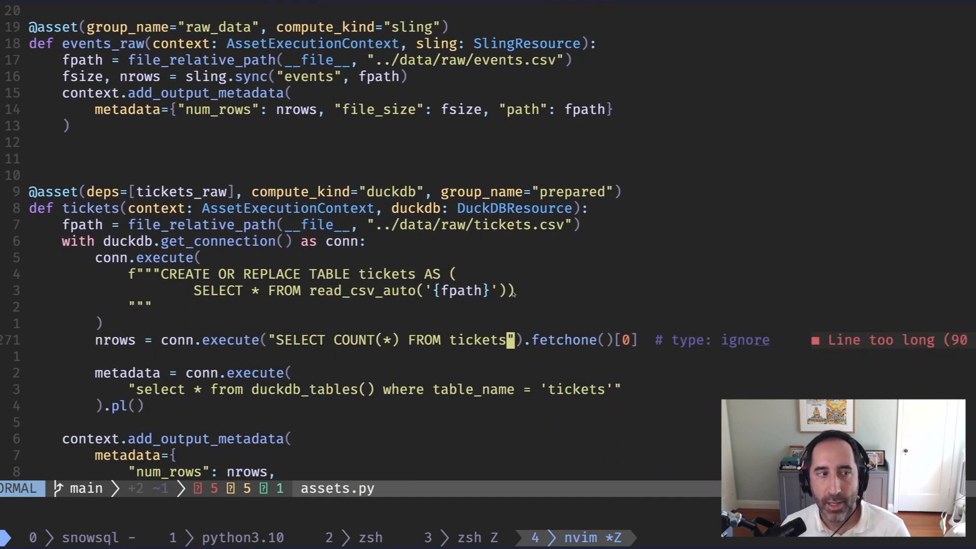
pyautogui.scroll(-3)
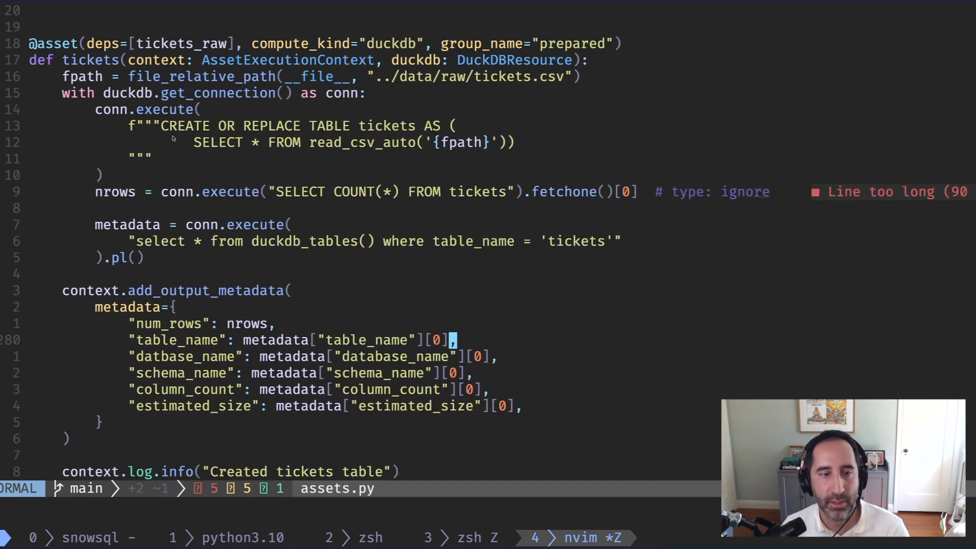
pyautogui.press('v')
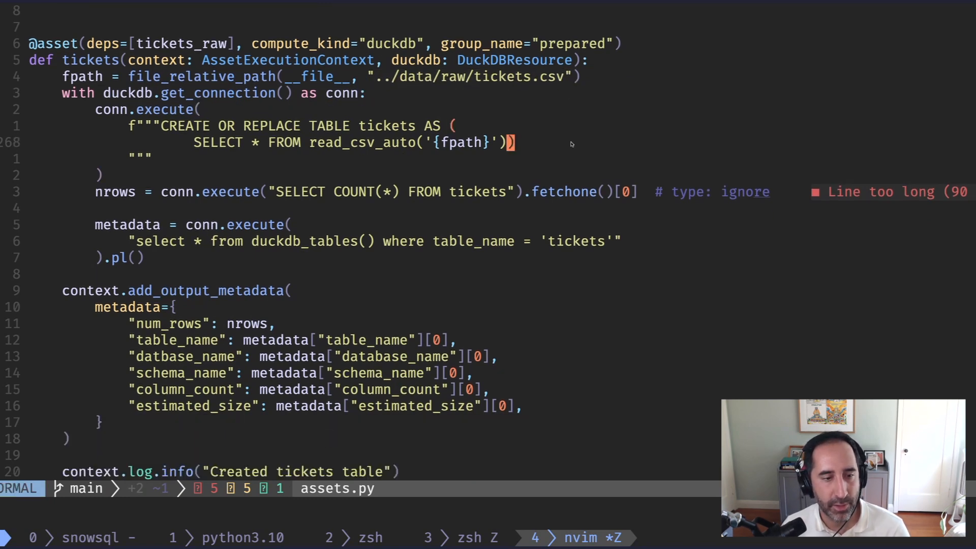
pyautogui.scroll(-3)
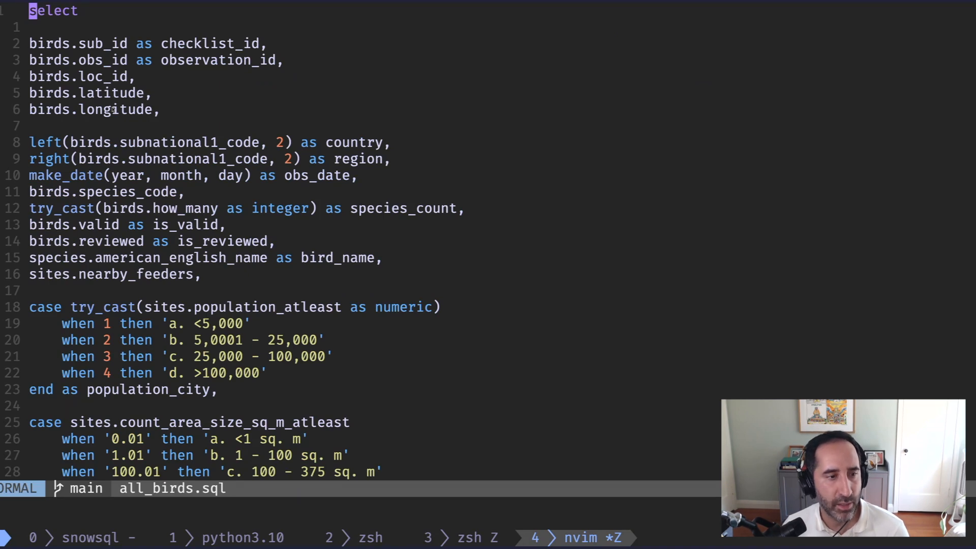
# Scroll down through the all_birds.sql model in Neovim.
pyautogui.scroll(-3)
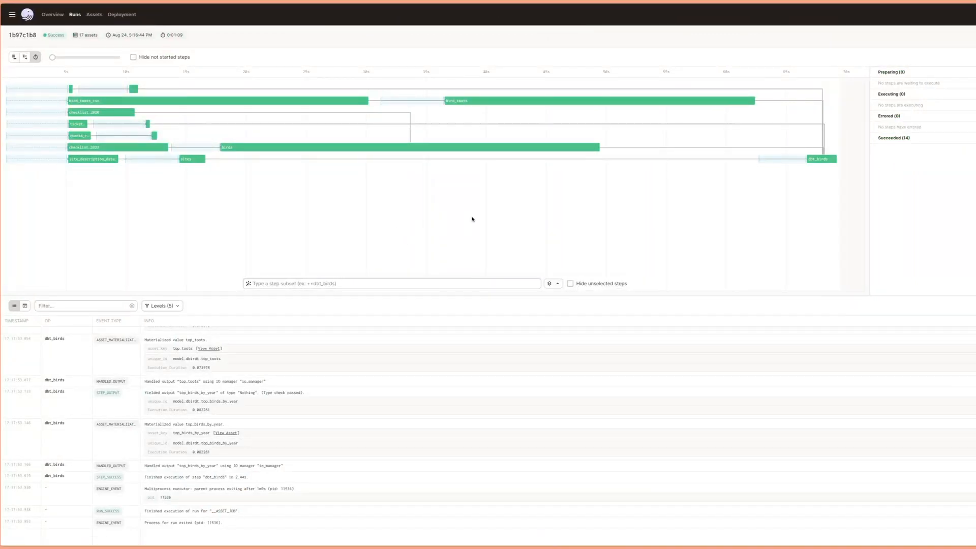
# Filter the run's event log to the dbt_birds step and then the birds step.
pyautogui.click(819, 158)
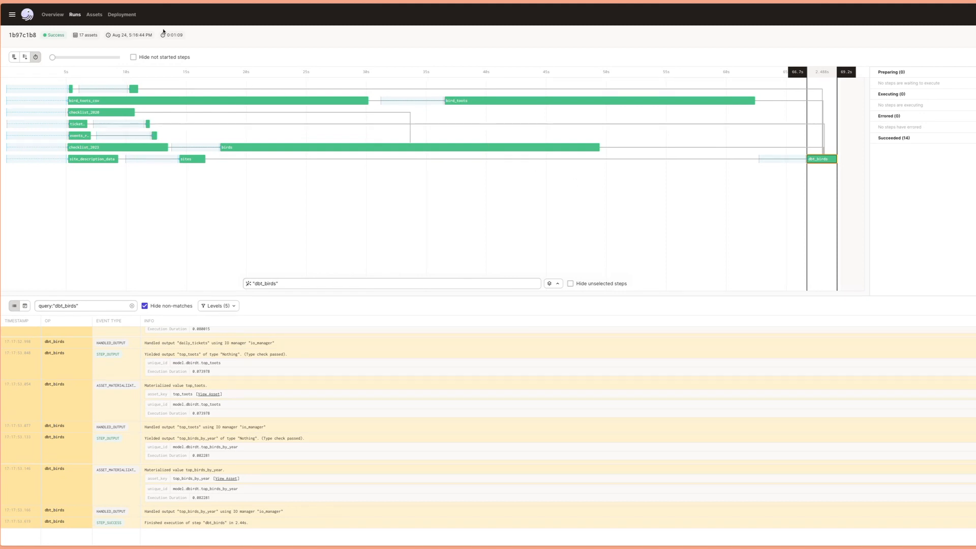
pyautogui.moveTo(161, 34)
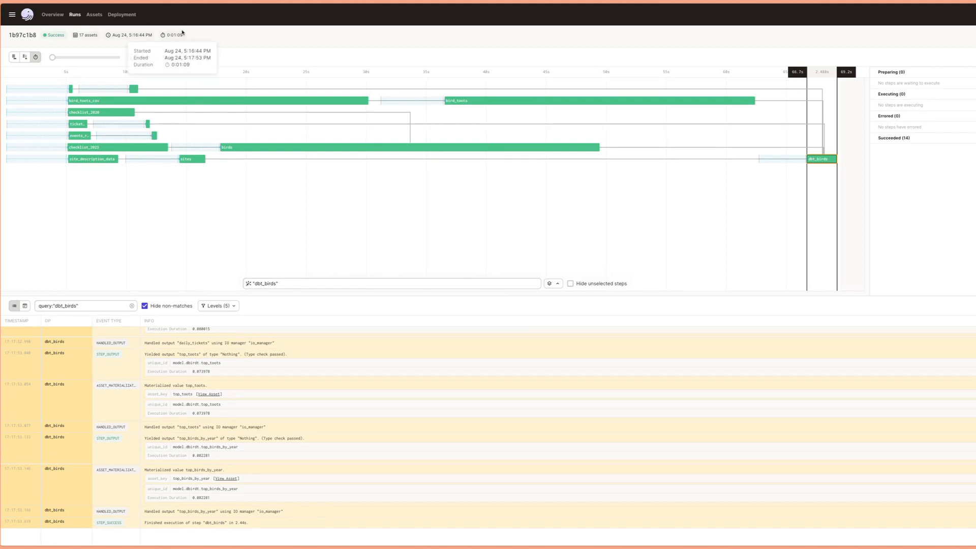
pyautogui.moveTo(311, 182)
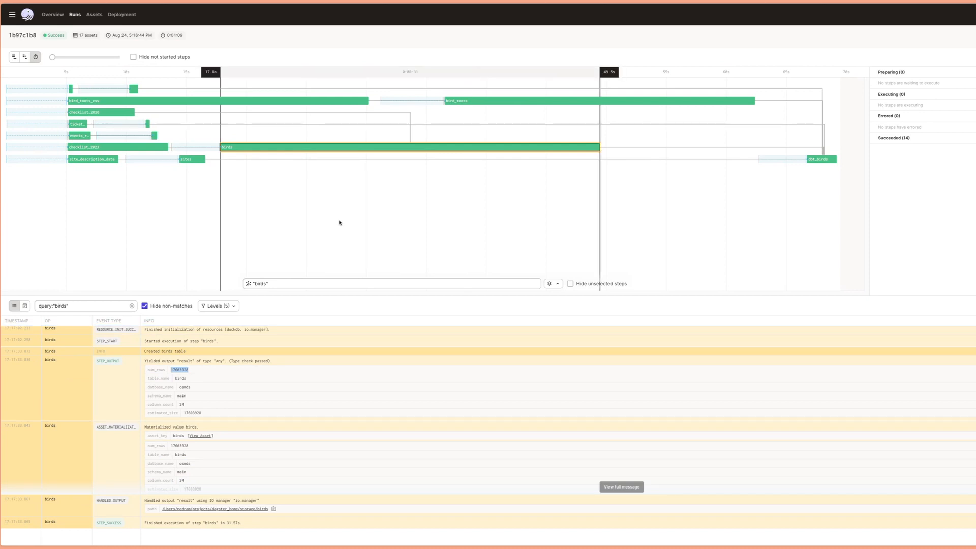
pyautogui.moveTo(785, 166)
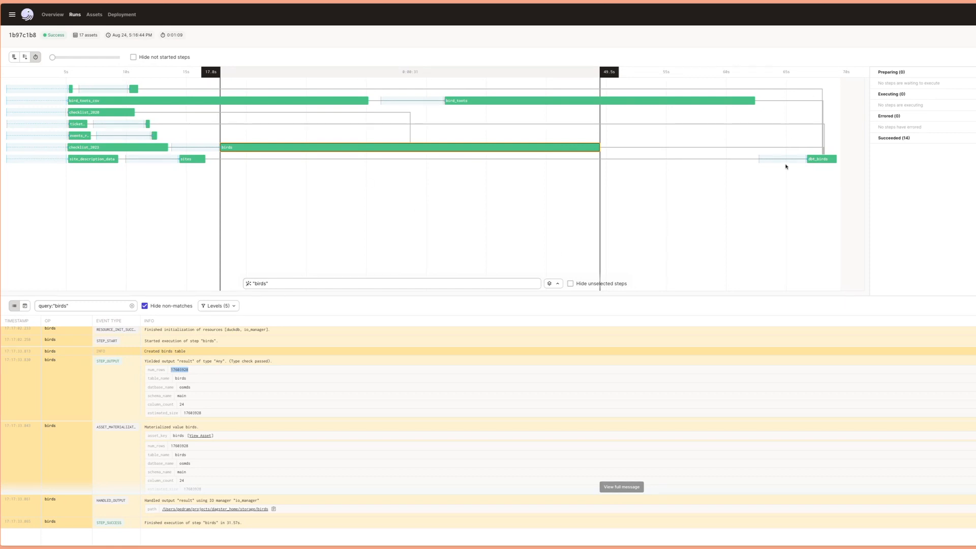
pyautogui.click(821, 159)
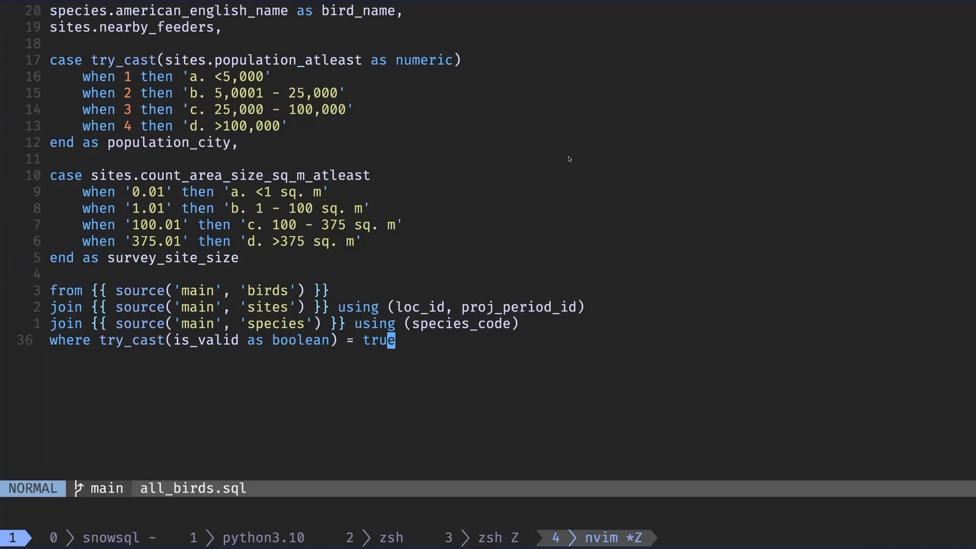
# Run 'make run-evidence' in the zsh pane to start the Evidence report server.
pyautogui.click(597, 537)
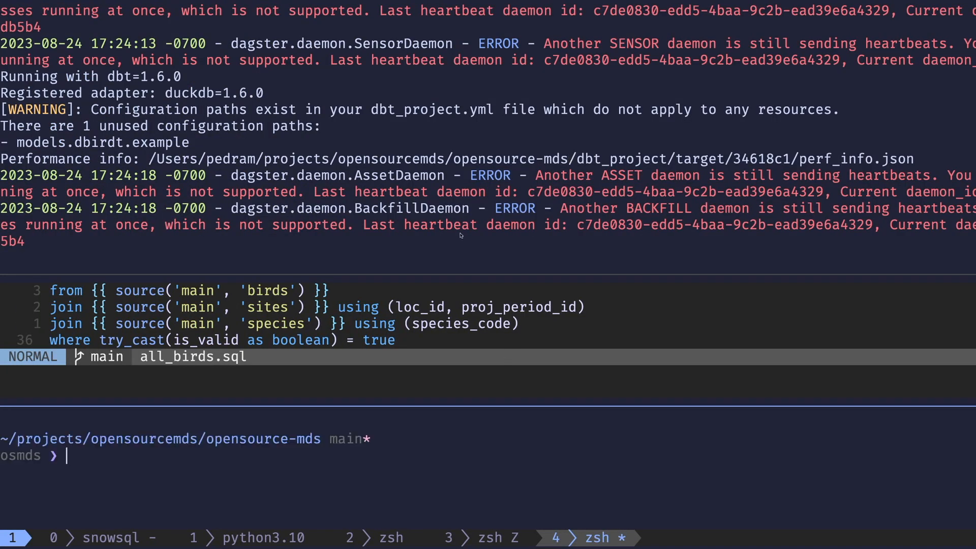
pyautogui.write('make run-evidence')
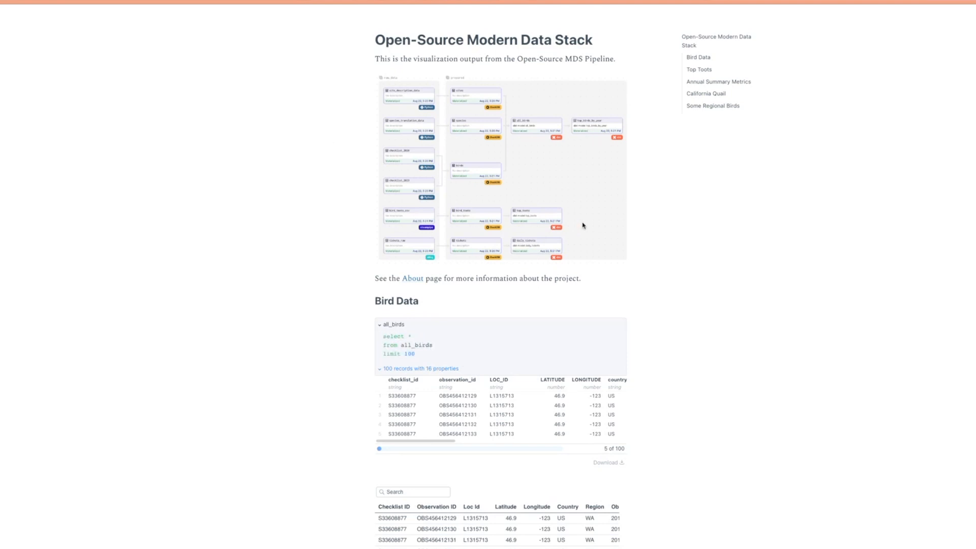
pyautogui.scroll(-3)
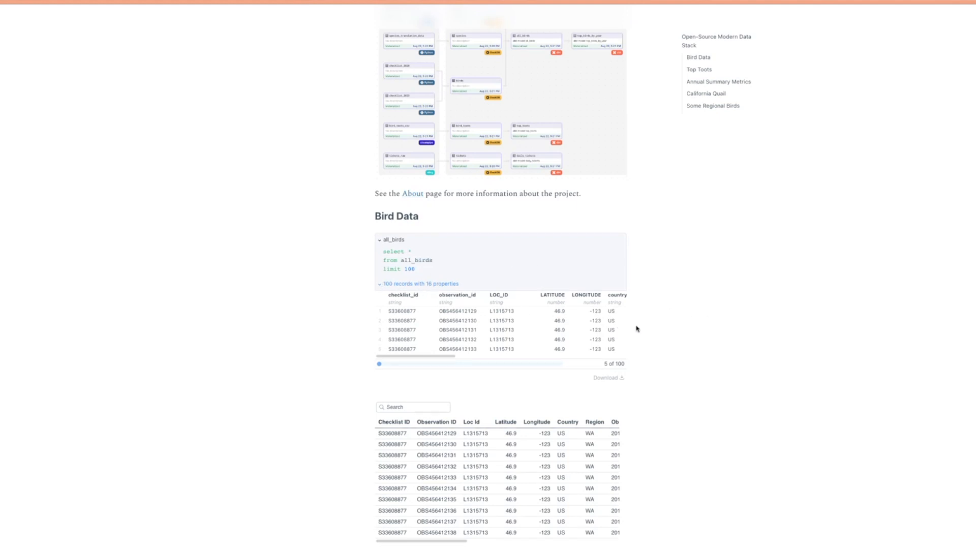
pyautogui.scroll(-3)
pyautogui.write('index.md')
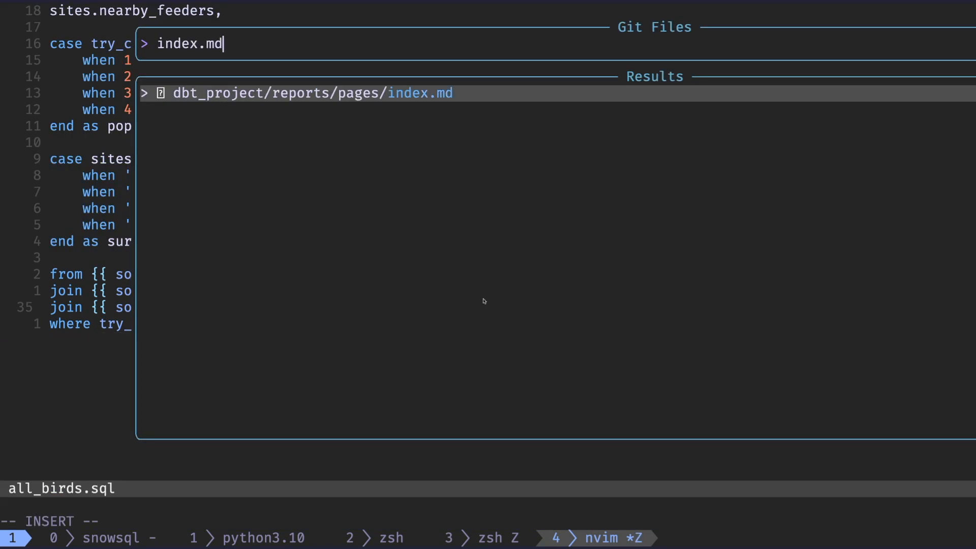
# Edit index.md so the all_birds query's limit becomes 150, then save the page.
pyautogui.press('enter')
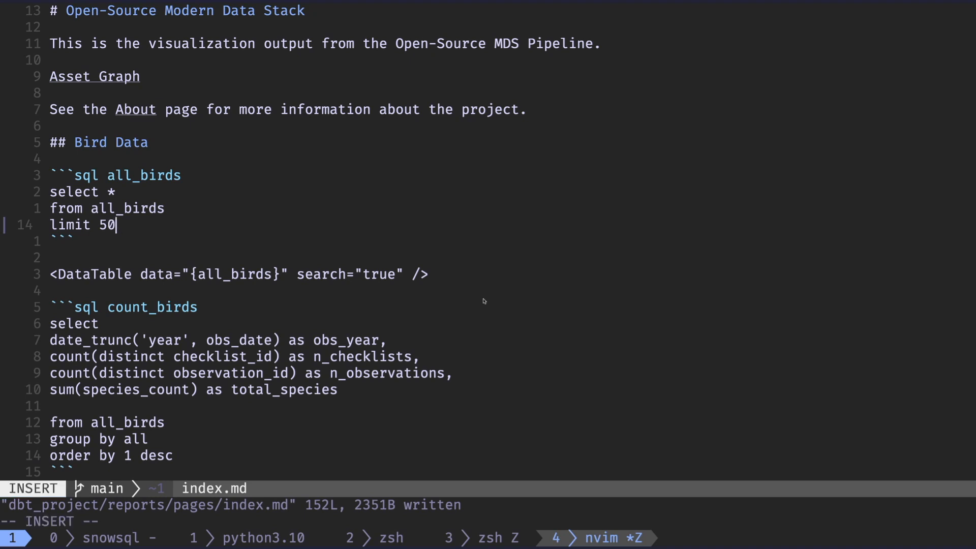
pyautogui.press('BackSpace')
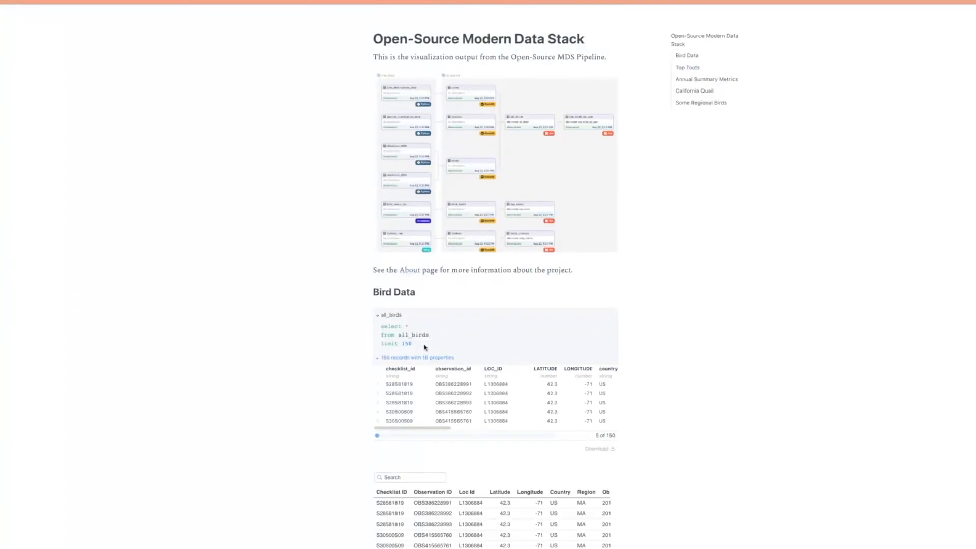
# Highlight the new 150 row limit and scroll to the Bird Data table with 150 records.
pyautogui.doubleClick(405, 342)
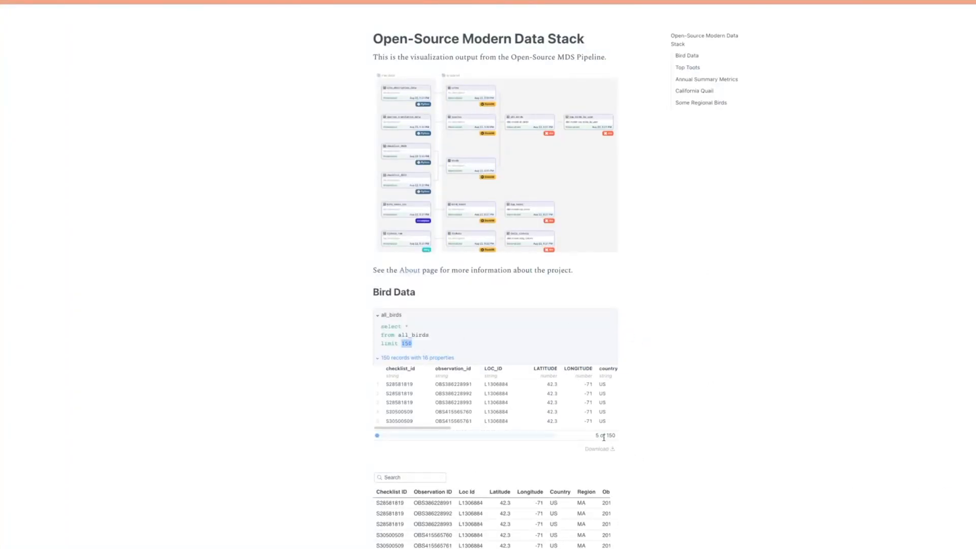
pyautogui.scroll(-3)
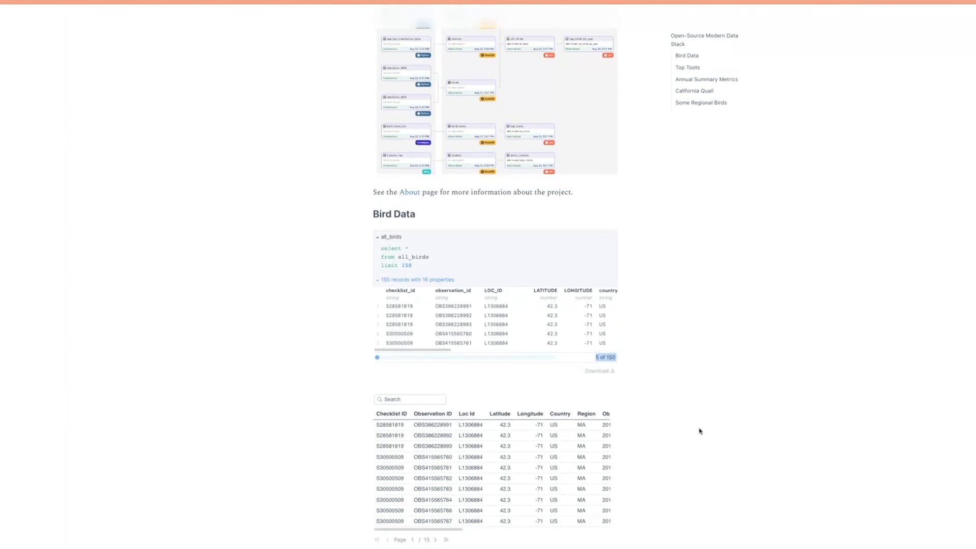